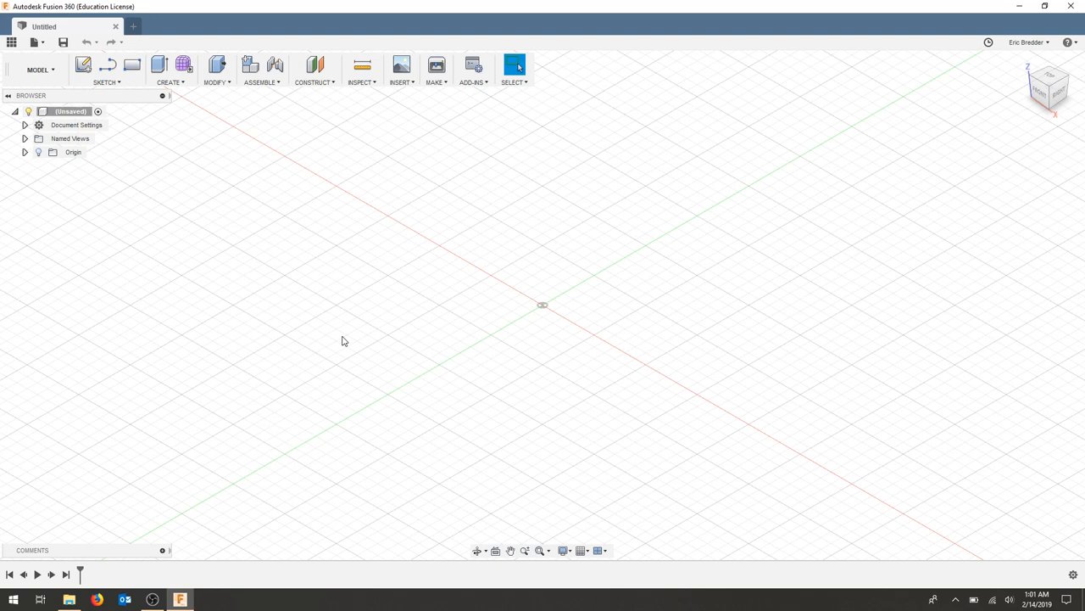
pyautogui.moveTo(319, 330)
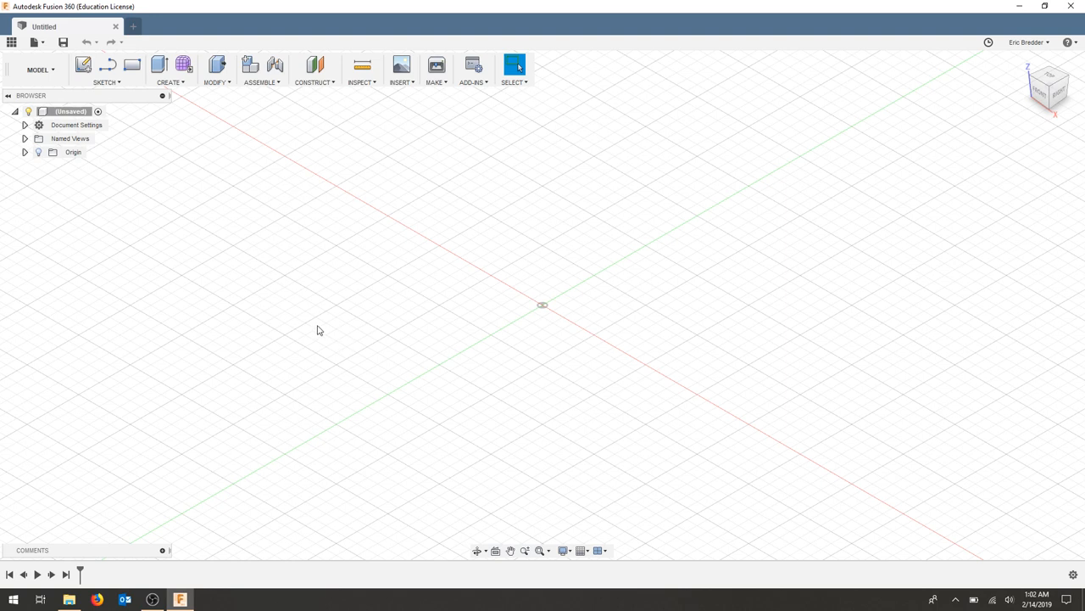
# Add a new root component renamed CSGexample and switch document units to Millimeter.
pyautogui.rightClick(71, 111)
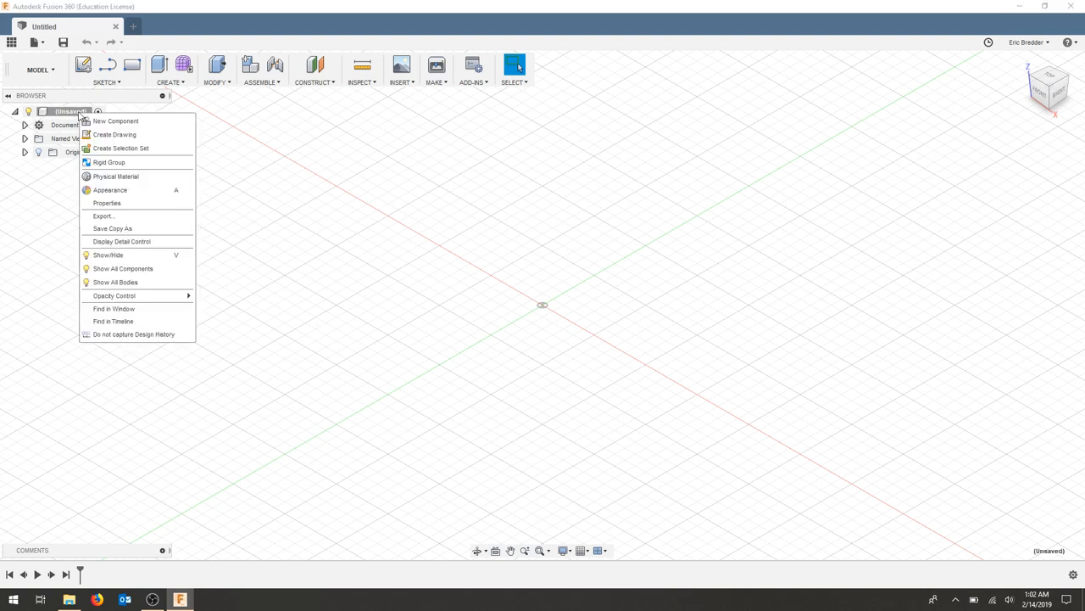
pyautogui.click(115, 121)
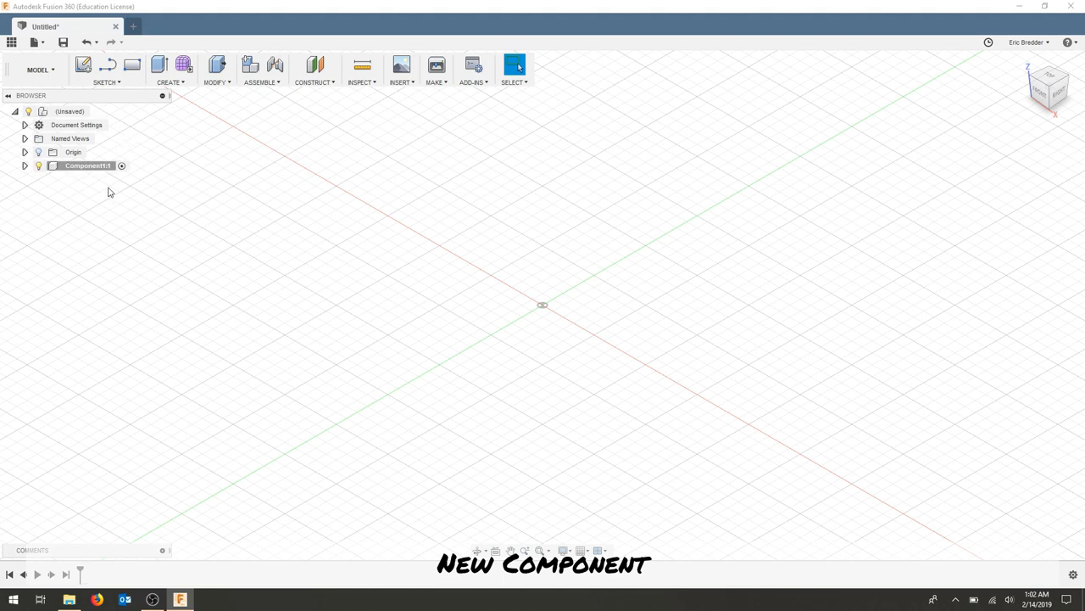
pyautogui.click(88, 165)
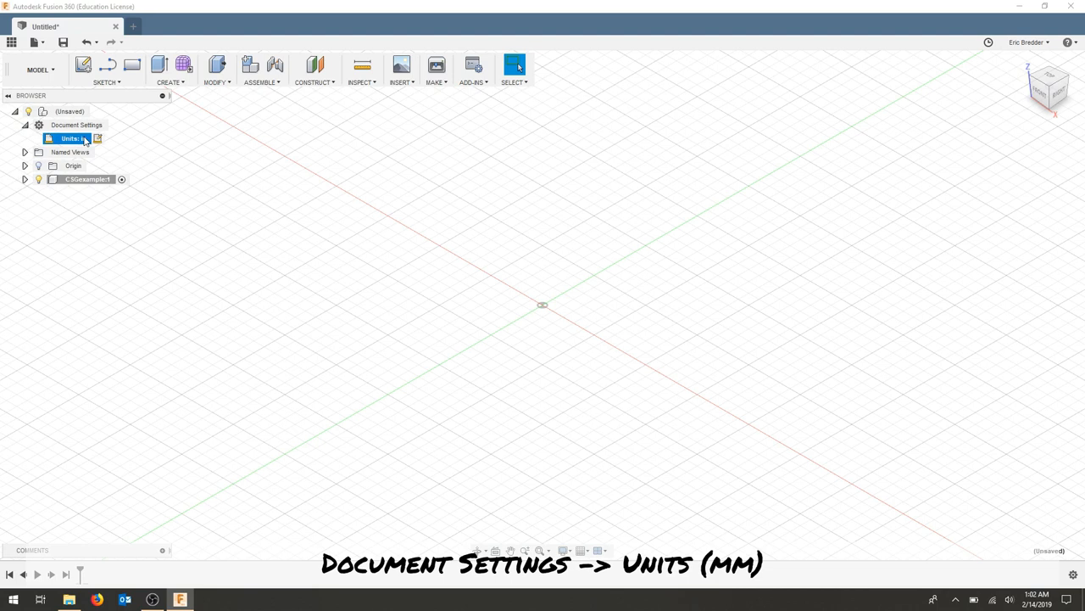
pyautogui.click(97, 139)
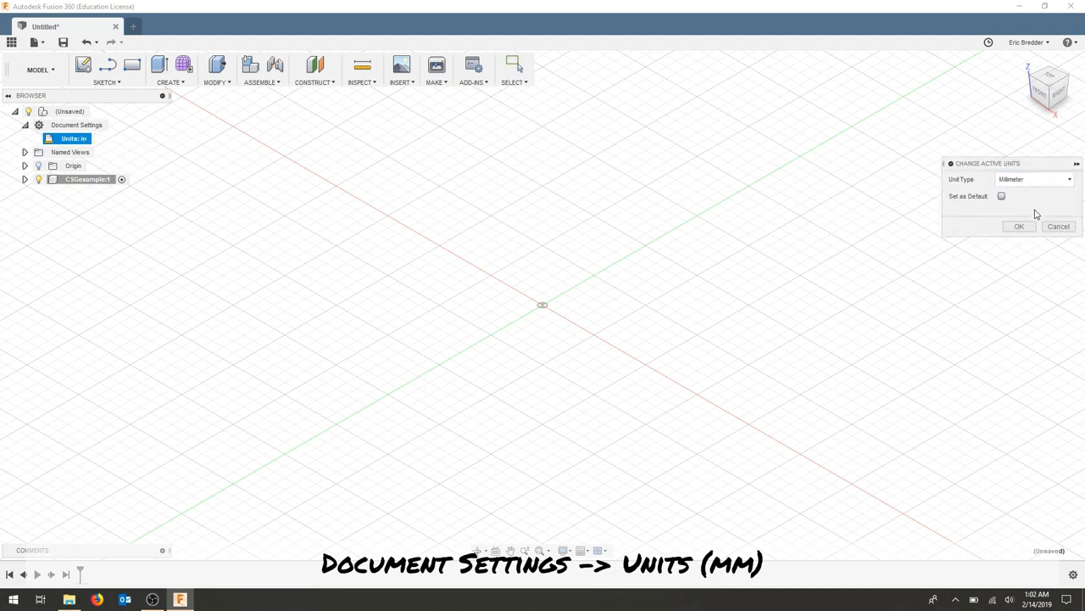
pyautogui.click(1019, 226)
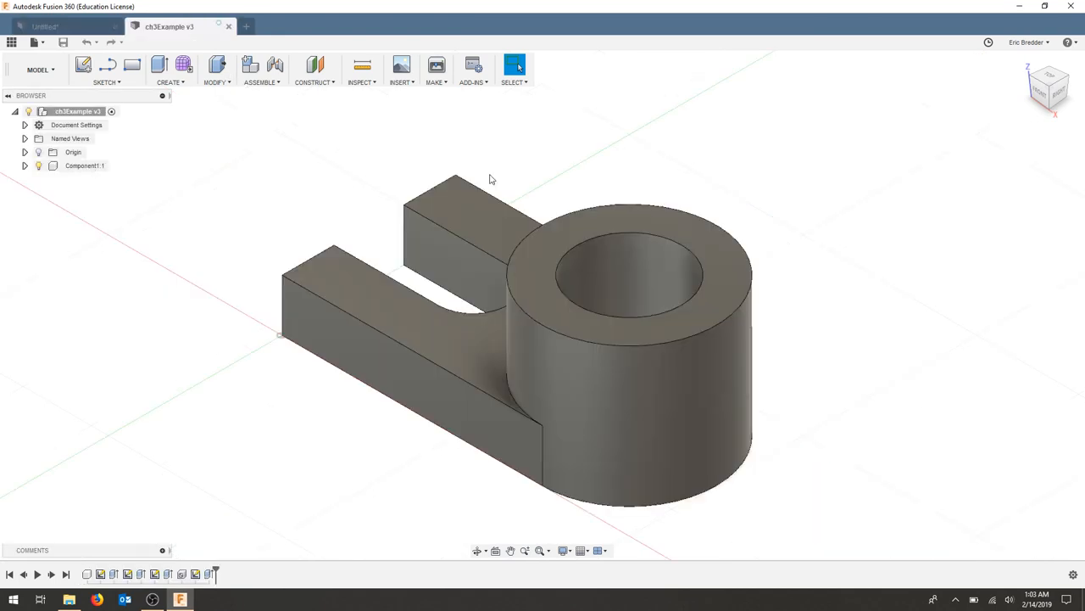
pyautogui.moveTo(823, 341)
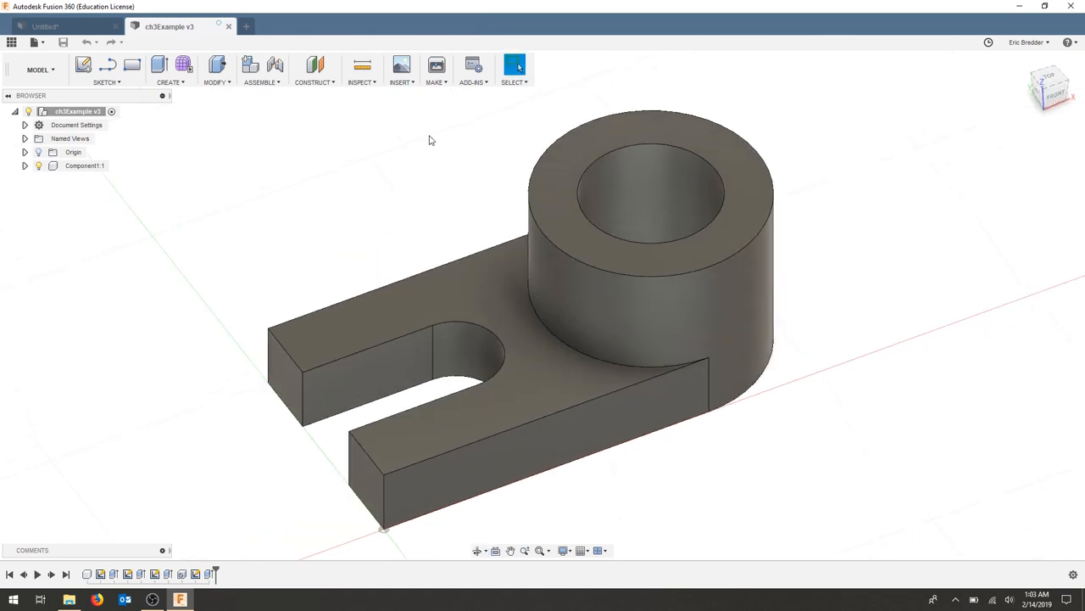
pyautogui.click(44, 27)
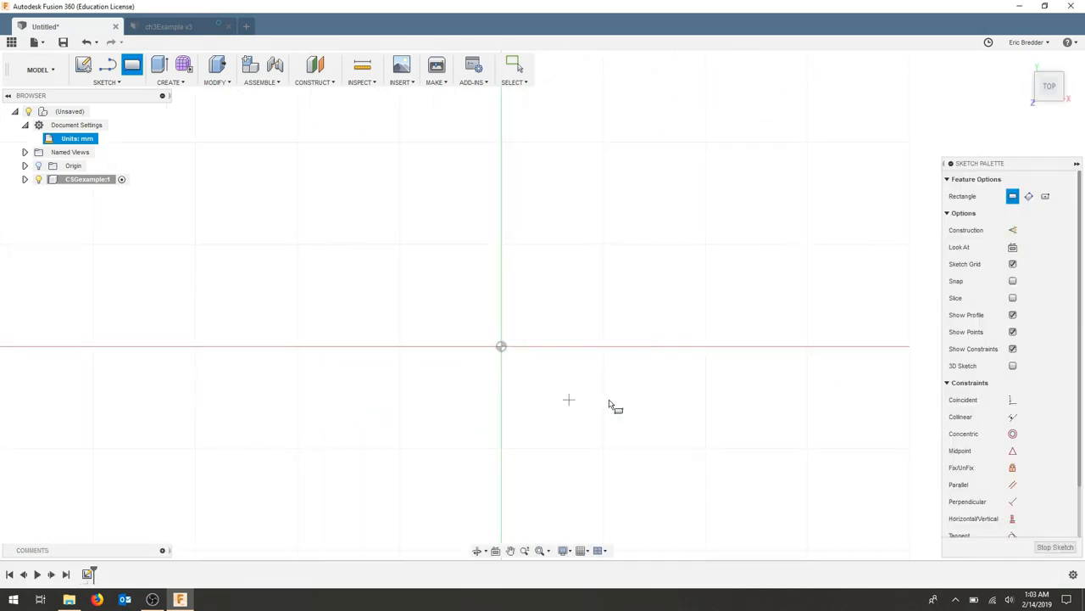
pyautogui.moveTo(577, 208)
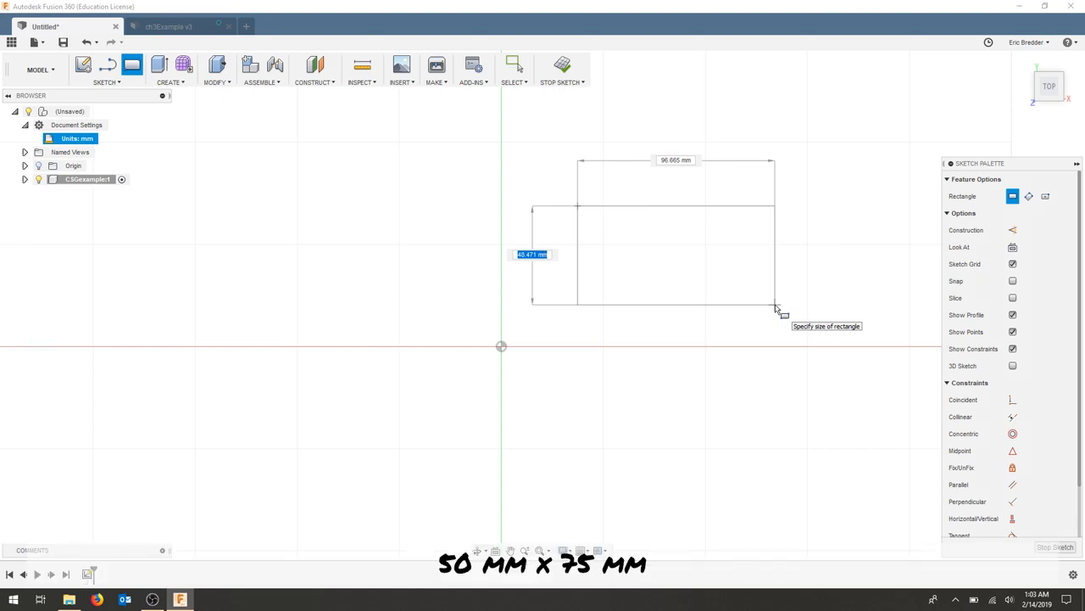
# Enter the 50 mm rectangle side, make its corner coincident with the origin, and stop the sketch.
pyautogui.write('50.00')
pyautogui.click(676, 159)
pyautogui.write('75')
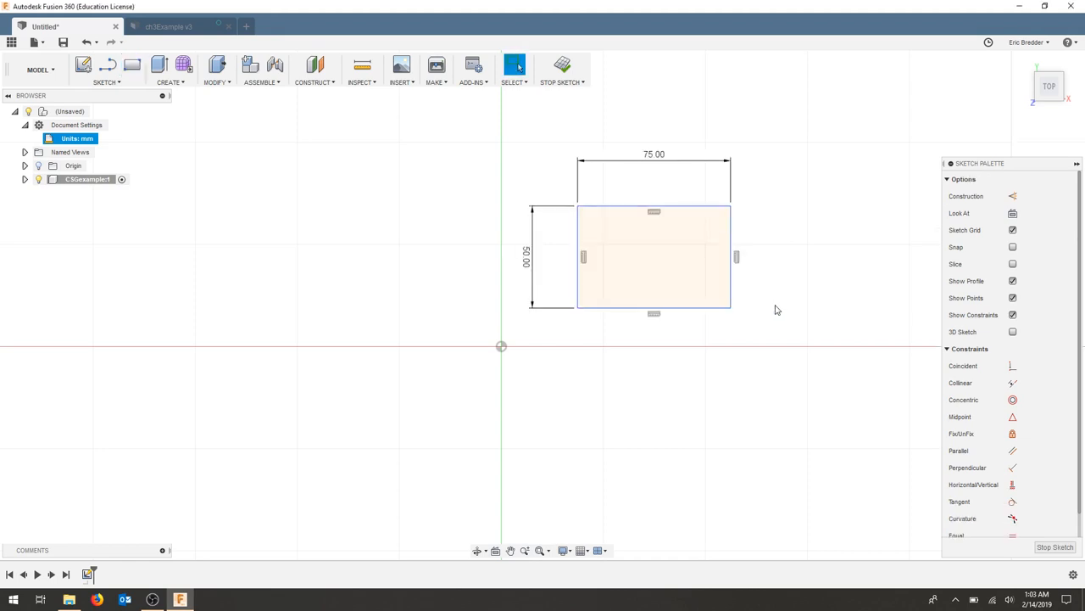
pyautogui.moveTo(1013, 365)
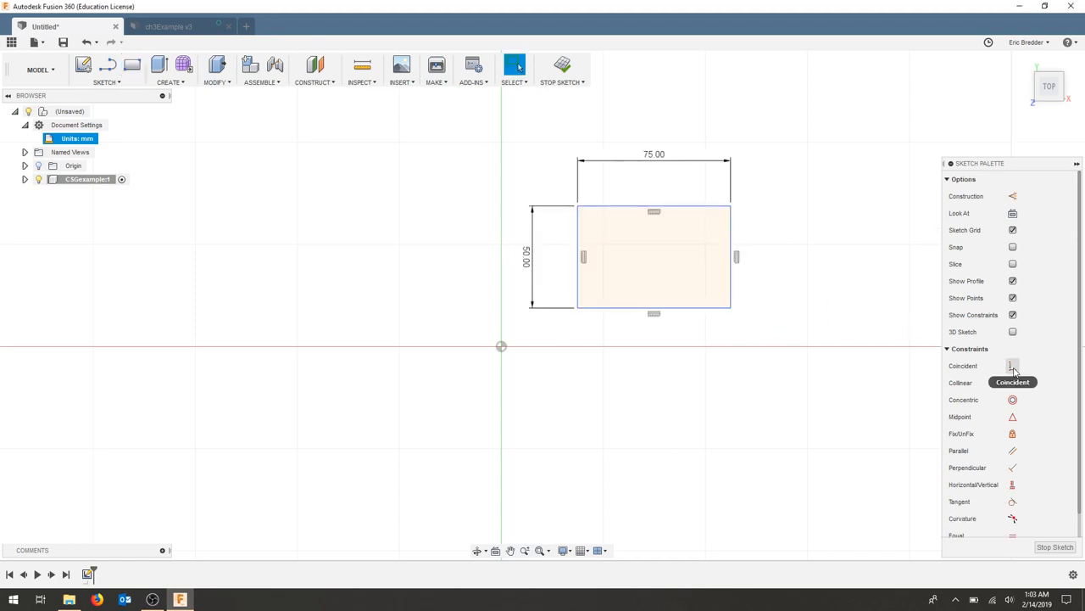
pyautogui.click(1012, 366)
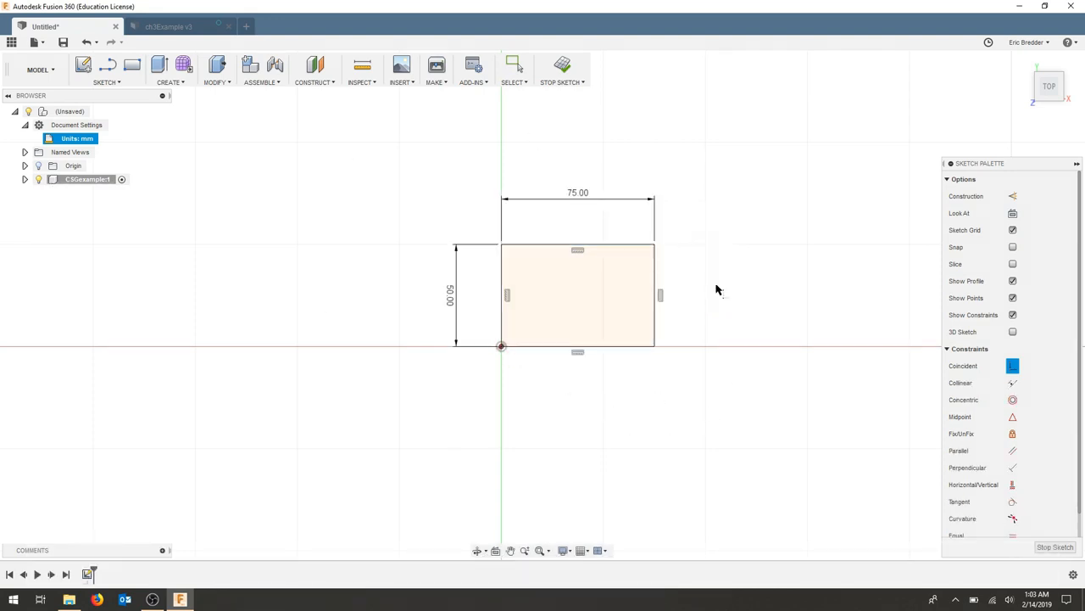
pyautogui.moveTo(718, 290)
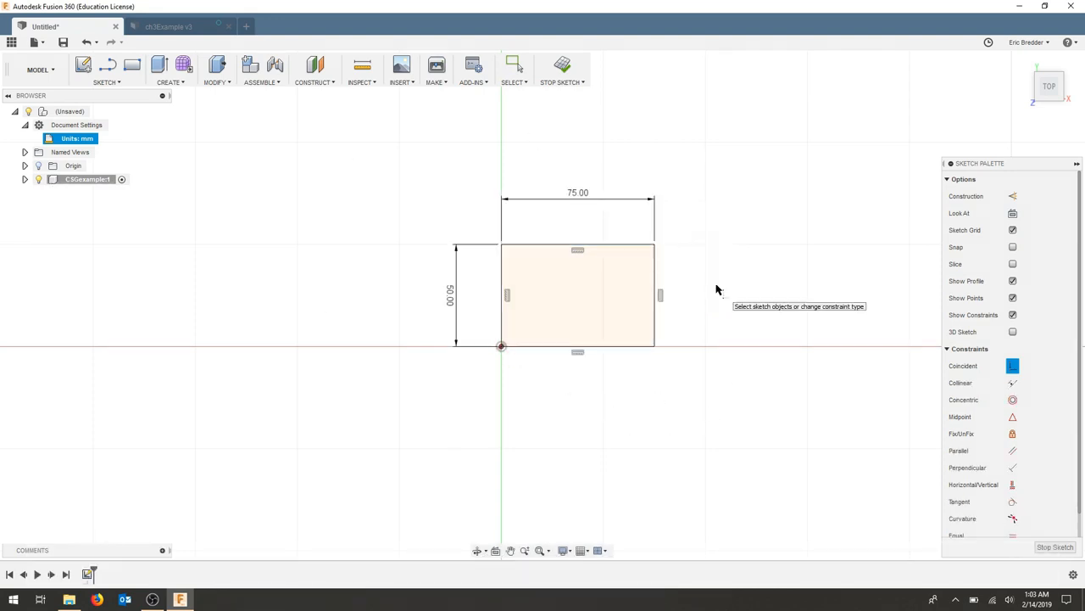
pyautogui.click(561, 67)
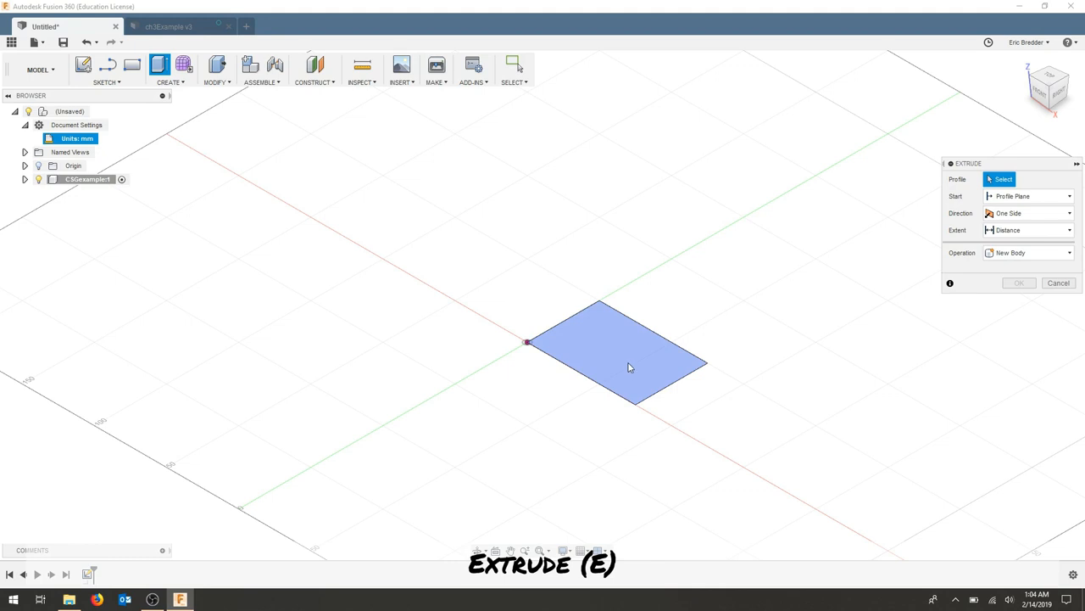
# Extrude the rectangle profile 15 mm as a new body.
pyautogui.click(619, 356)
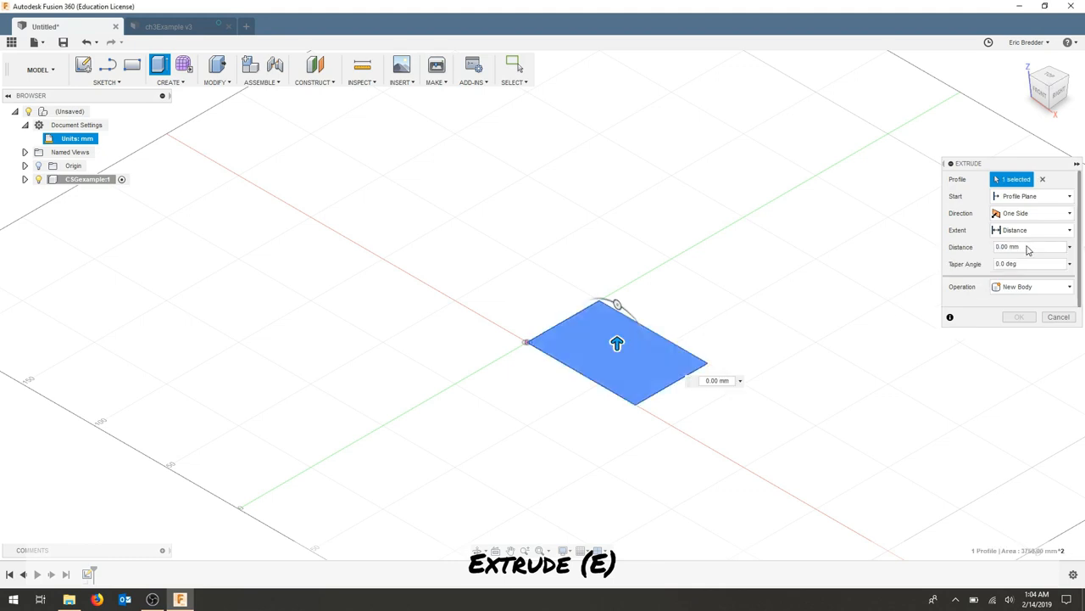
pyautogui.click(1028, 247)
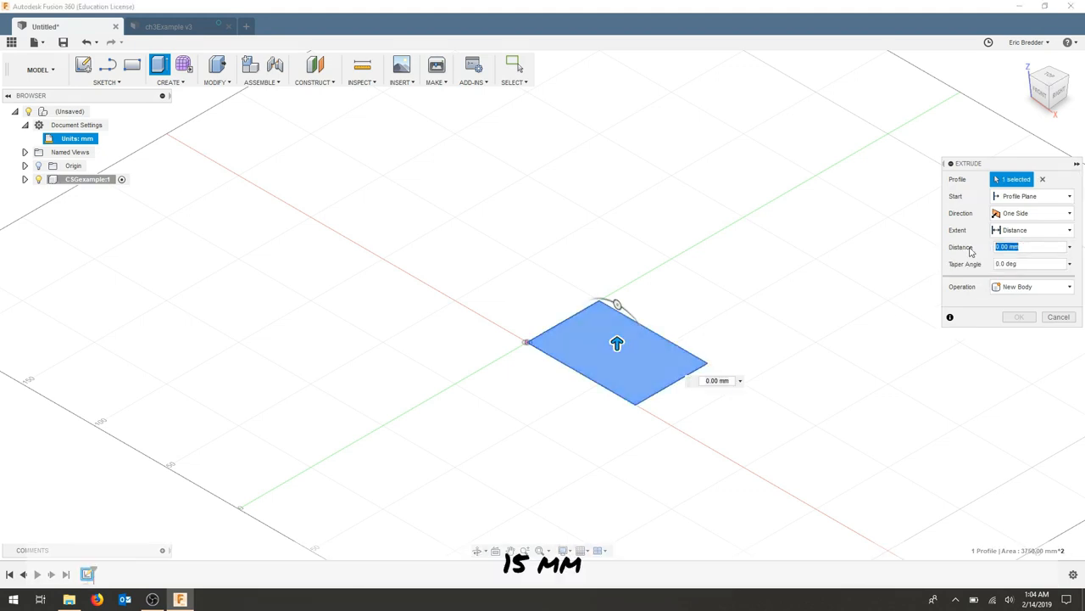
pyautogui.write('15')
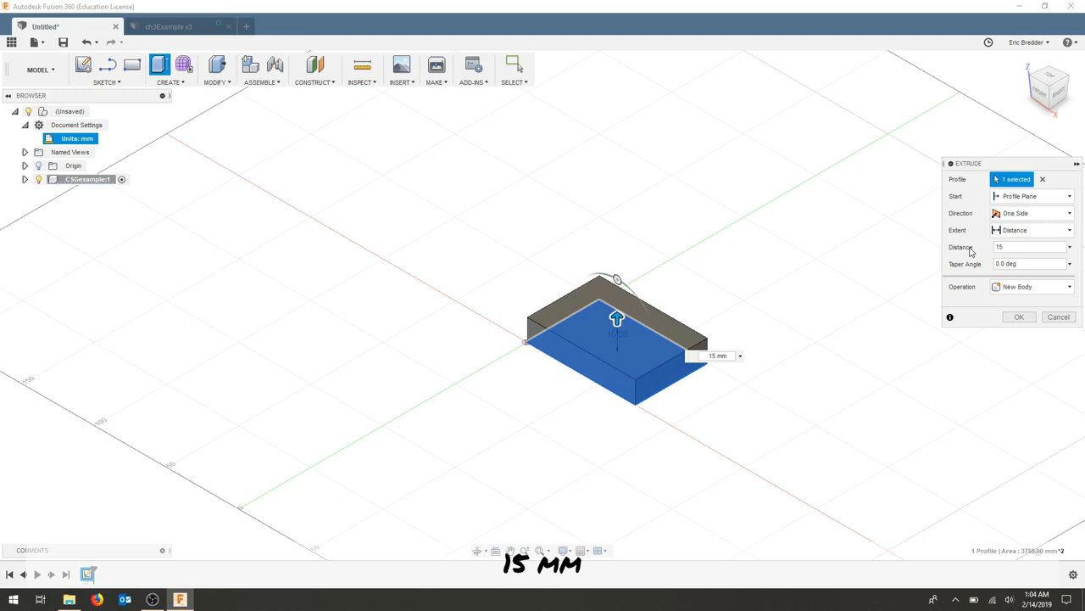
pyautogui.click(1018, 317)
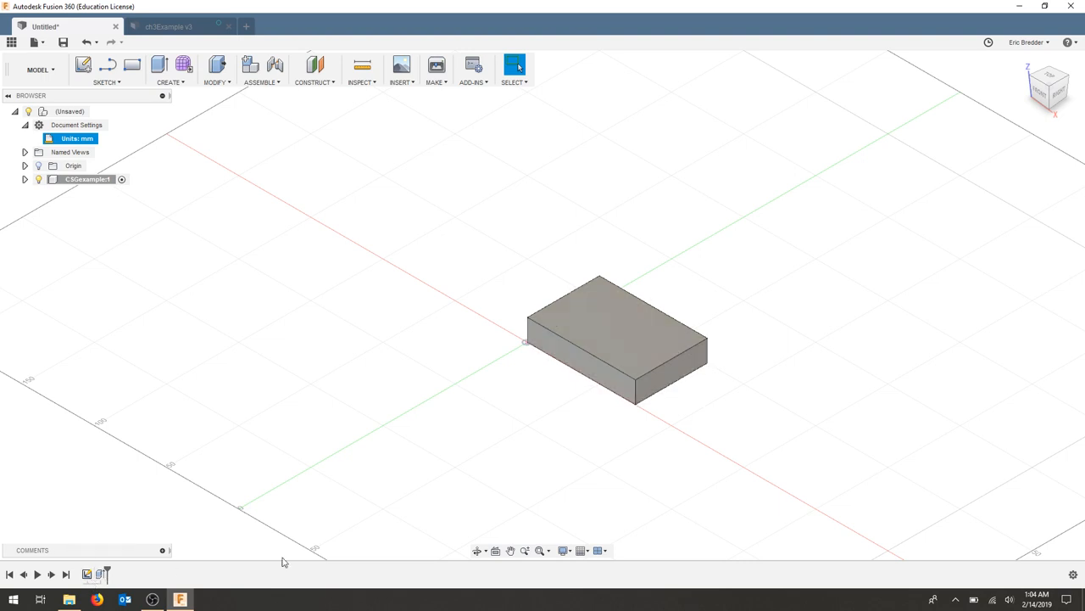
pyautogui.moveTo(362, 66)
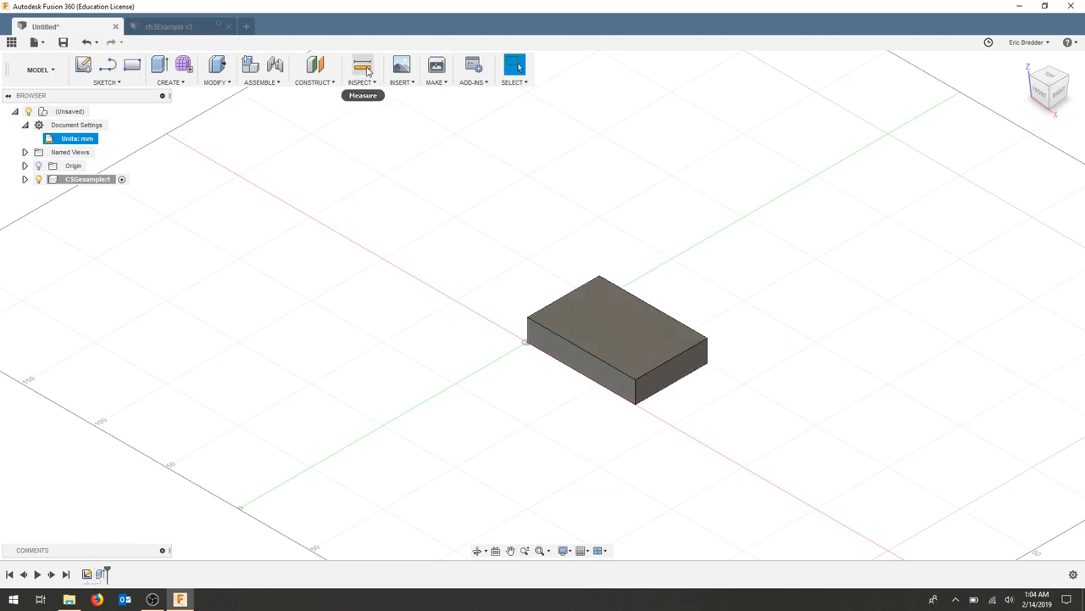
pyautogui.click(362, 64)
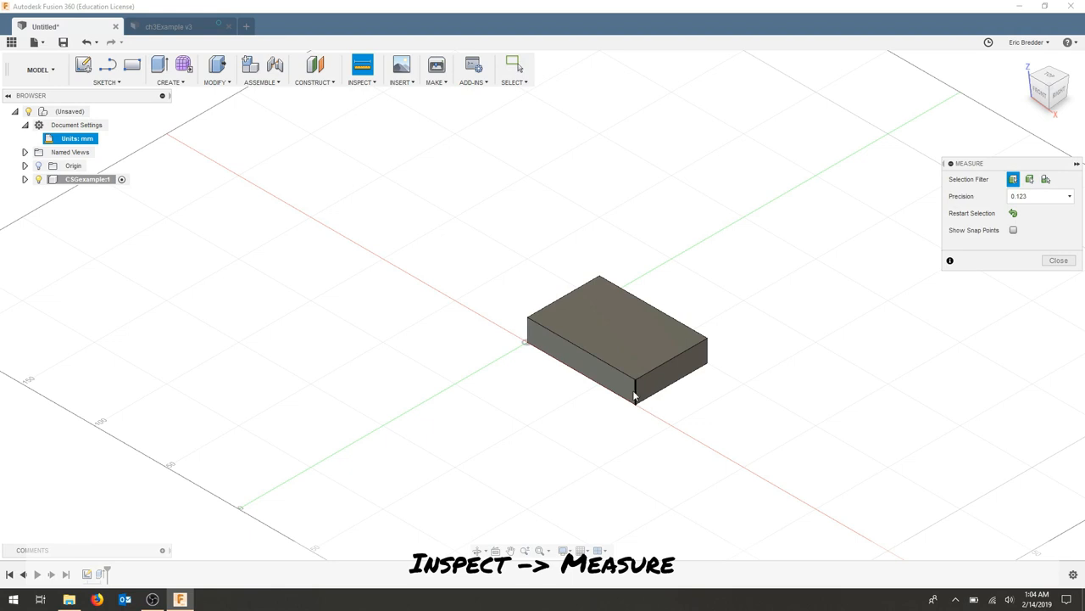
pyautogui.click(636, 396)
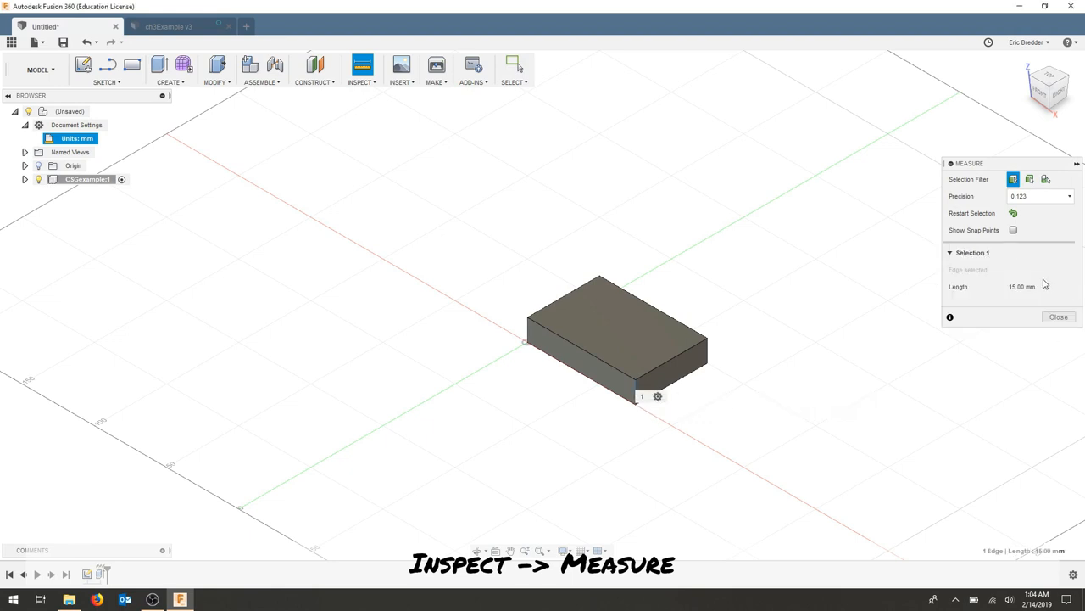
pyautogui.moveTo(708, 343)
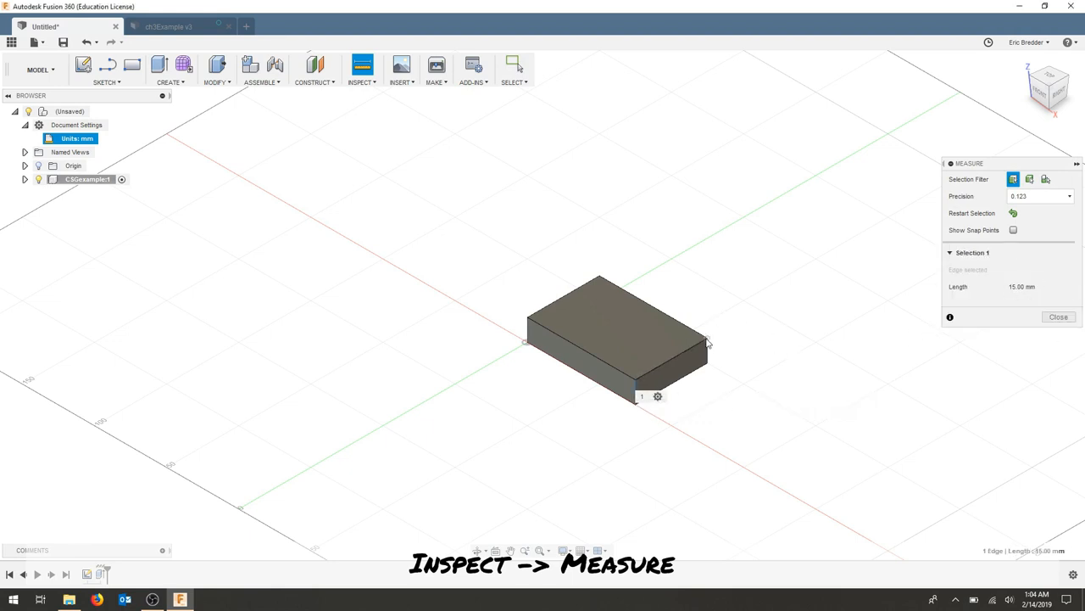
pyautogui.click(529, 321)
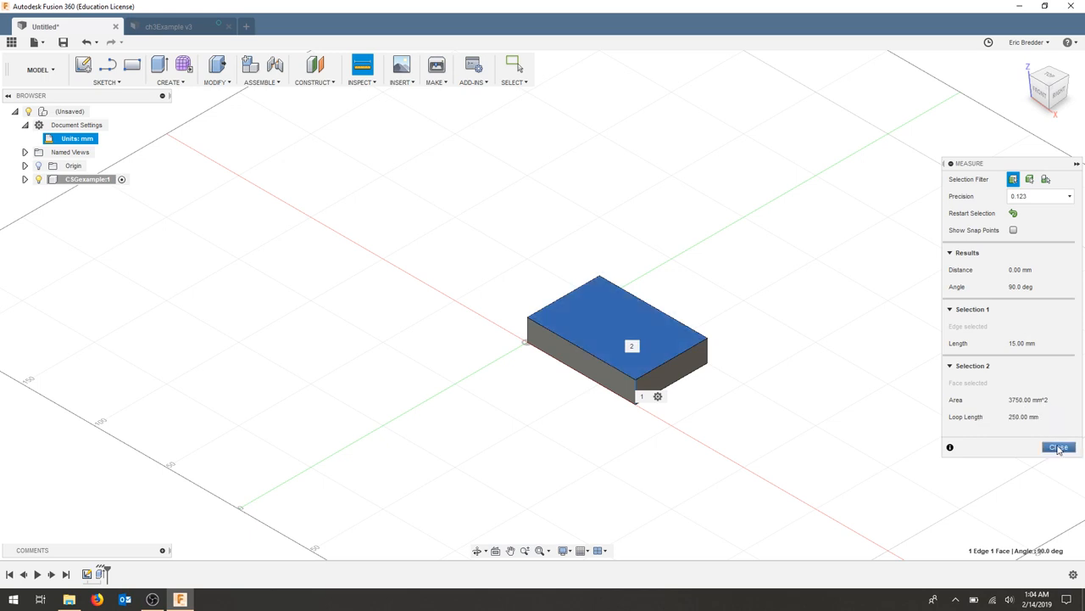
pyautogui.click(1059, 447)
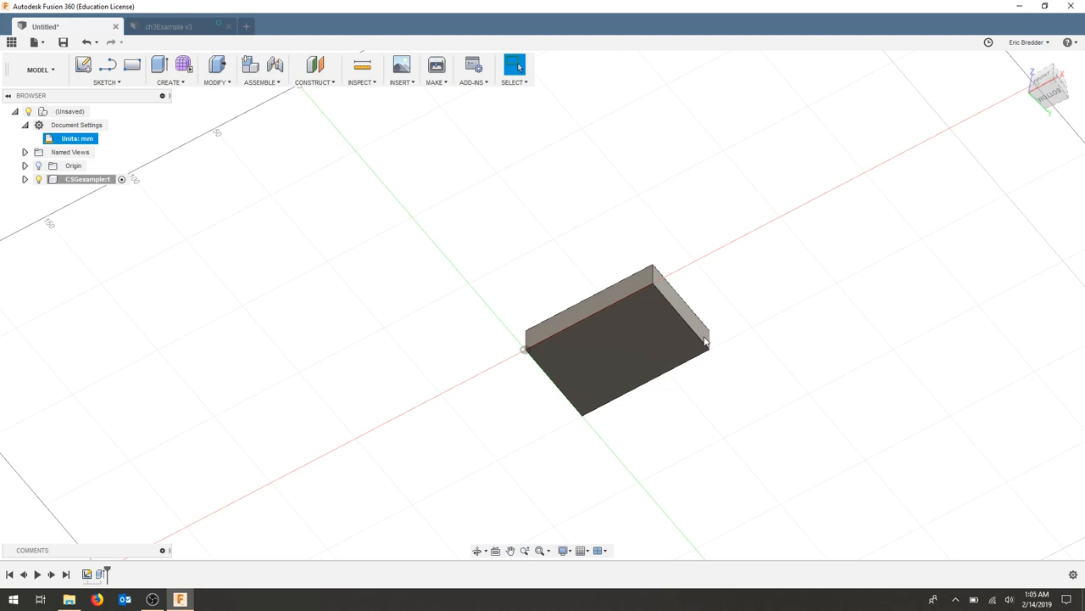
# Start a new sketch on the XY ground plane for the corner circle.
pyautogui.click(105, 69)
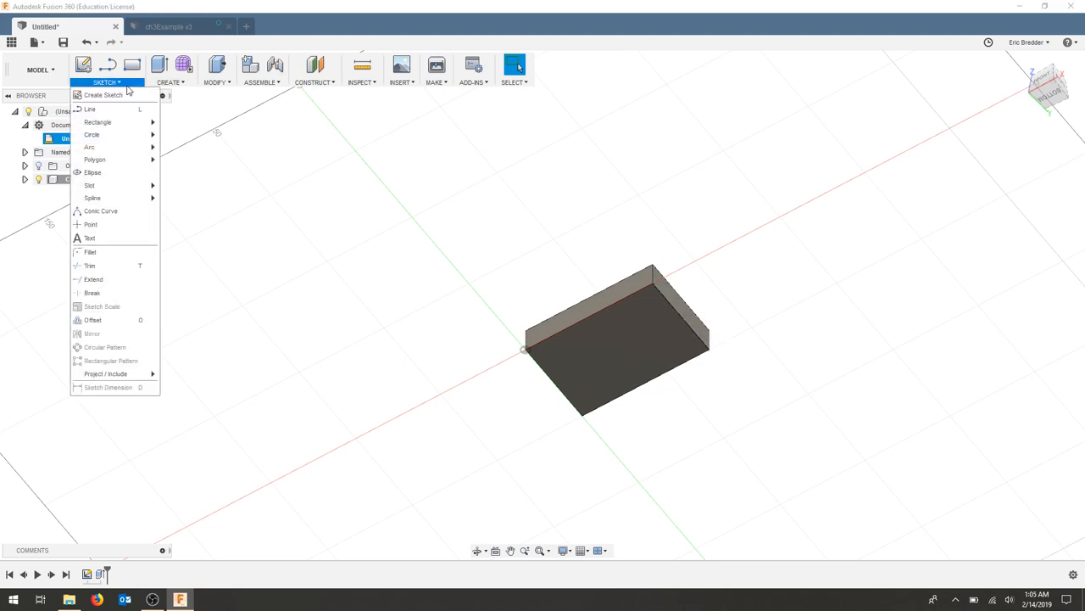
pyautogui.moveTo(91, 134)
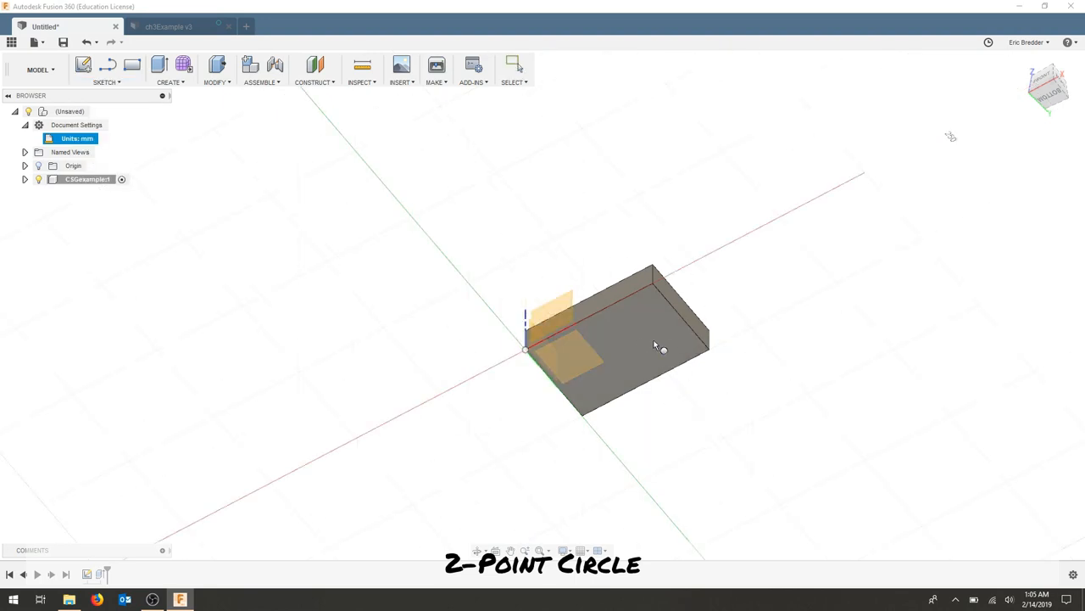
pyautogui.moveTo(576, 360)
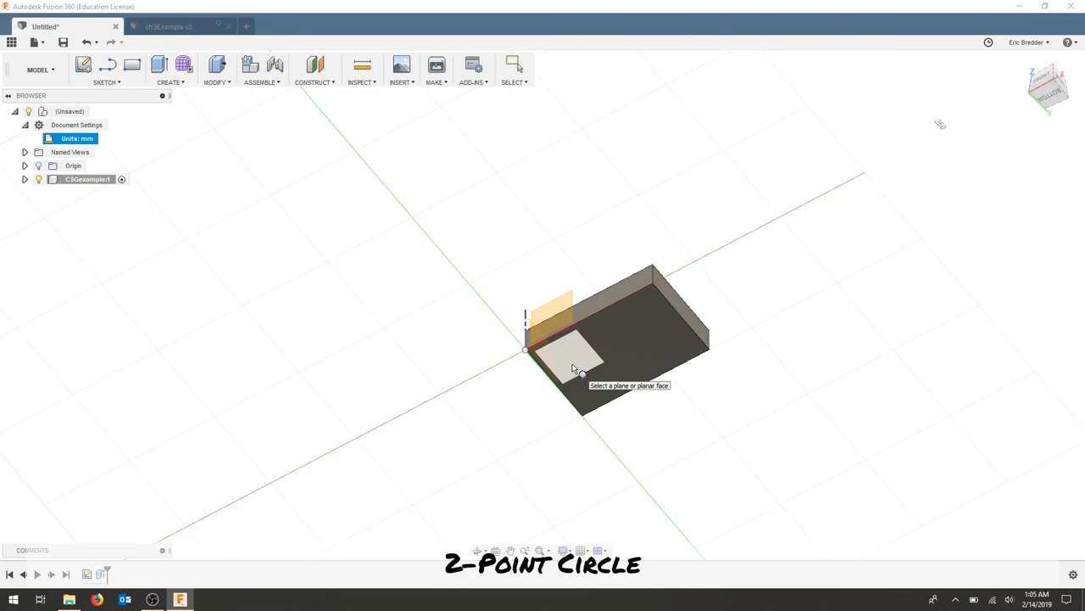
pyautogui.click(577, 356)
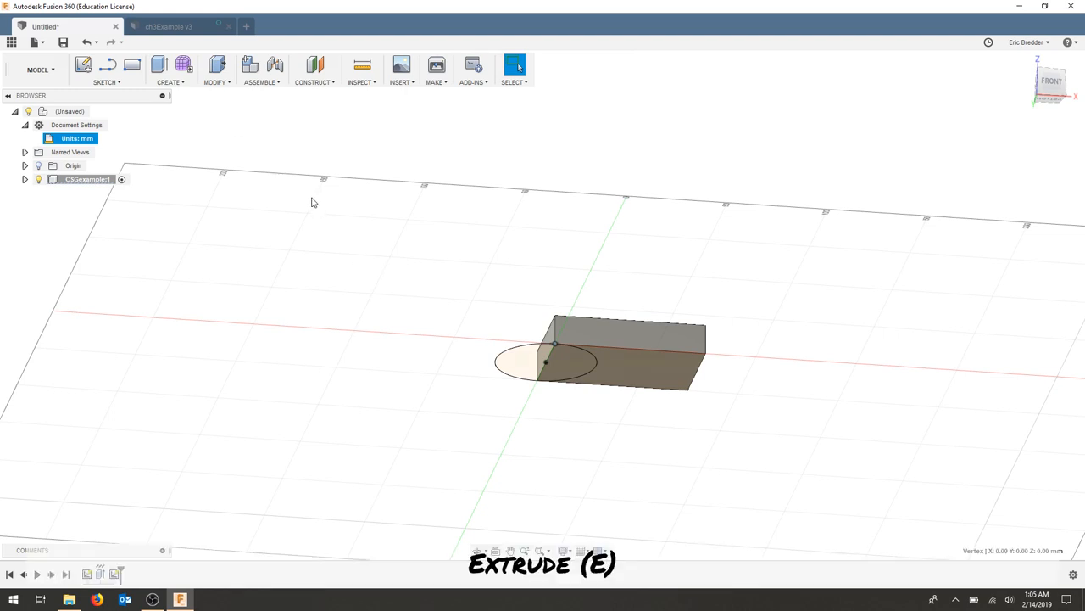
# Extrude both circle profiles 40 mm with the Join operation onto the base plate.
pyautogui.click(159, 65)
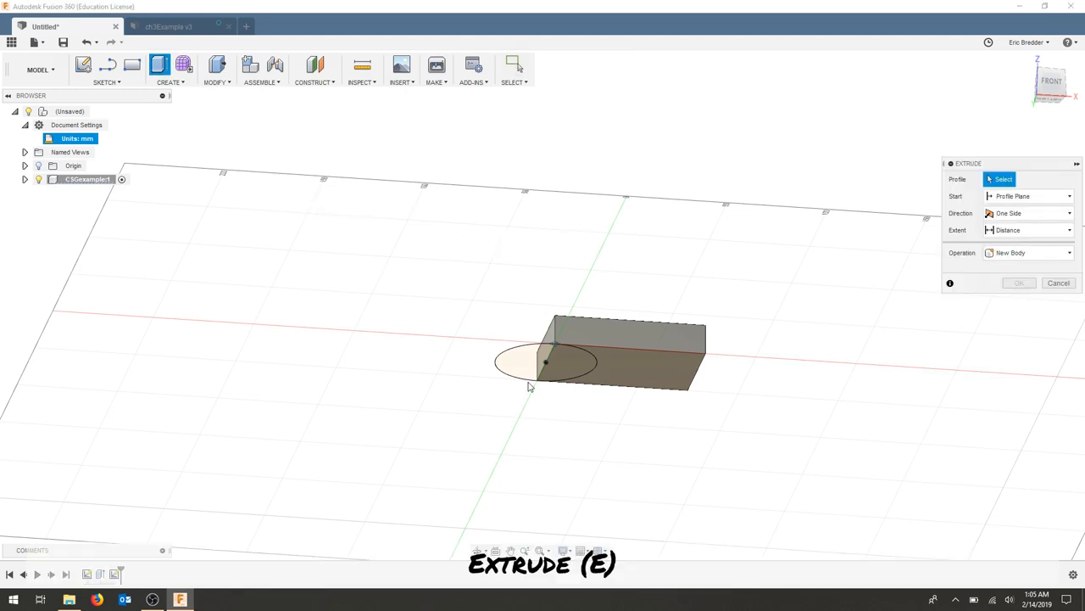
pyautogui.click(530, 363)
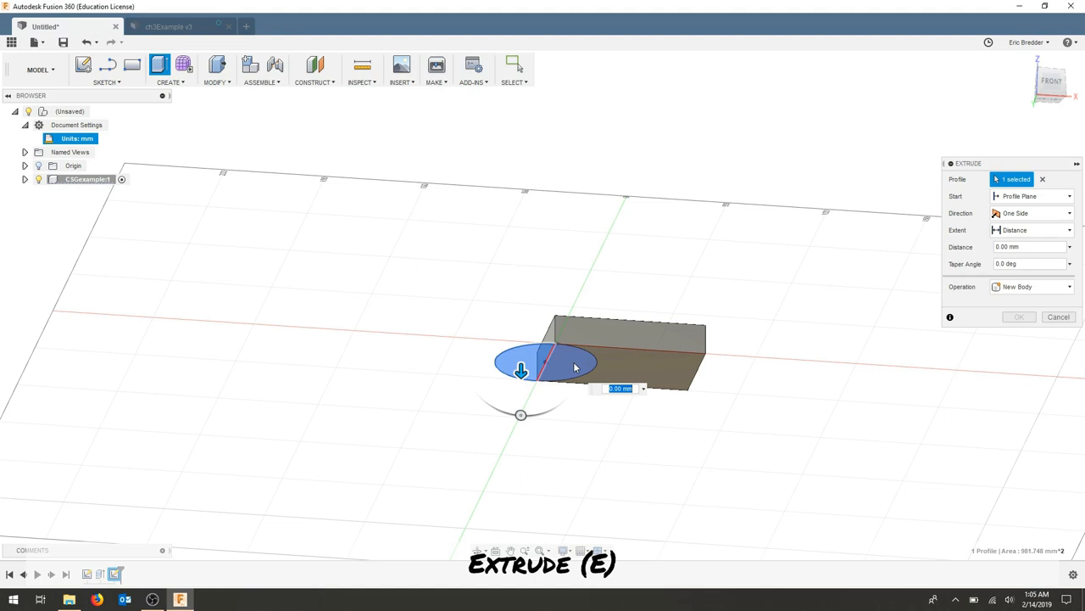
pyautogui.click(581, 360)
pyautogui.write('-40')
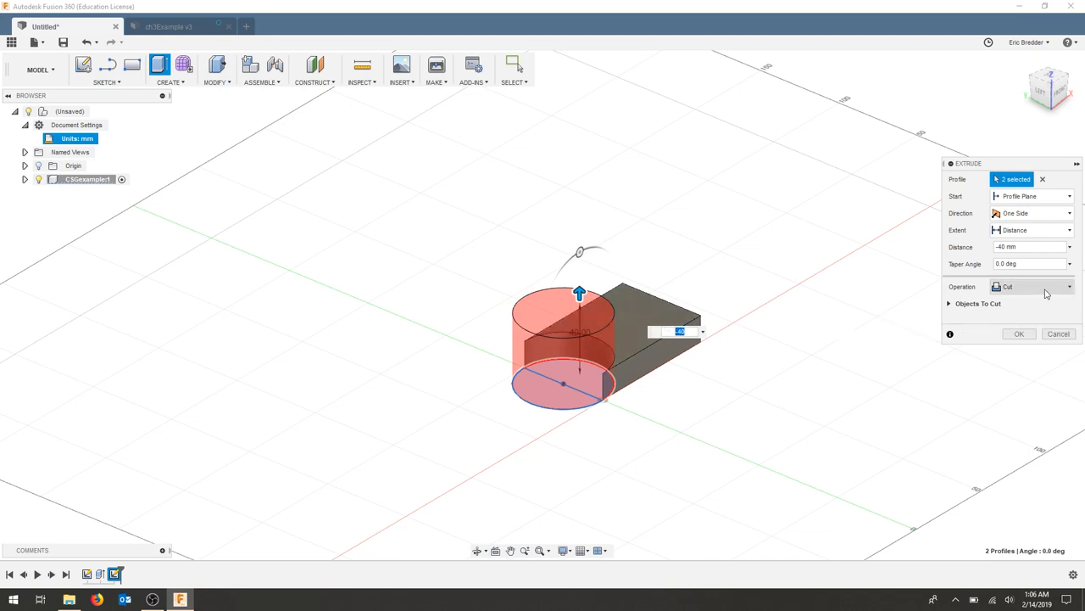
pyautogui.click(1030, 286)
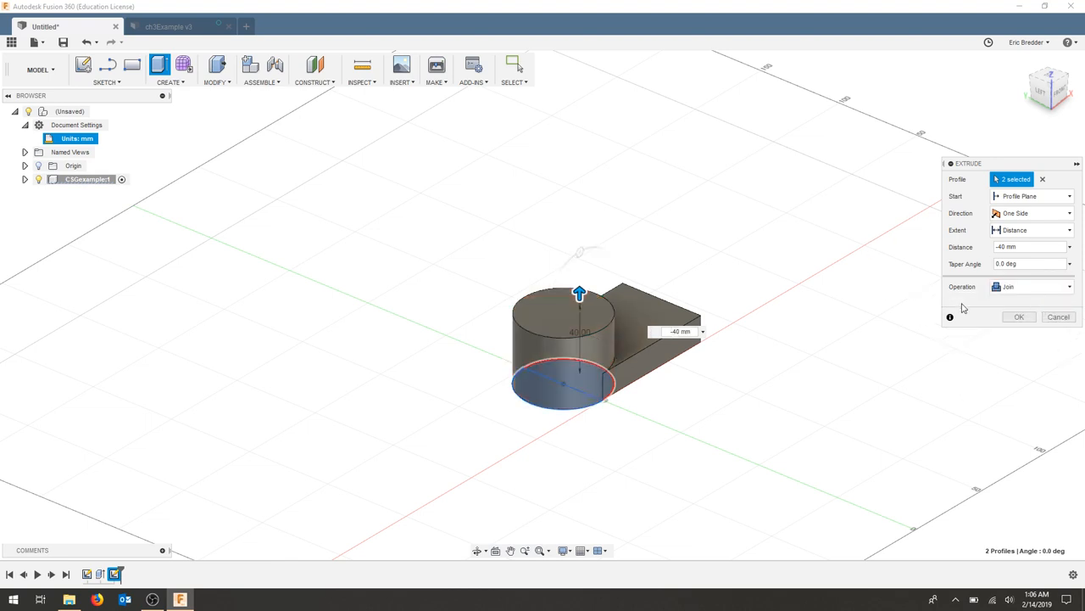
pyautogui.click(1019, 316)
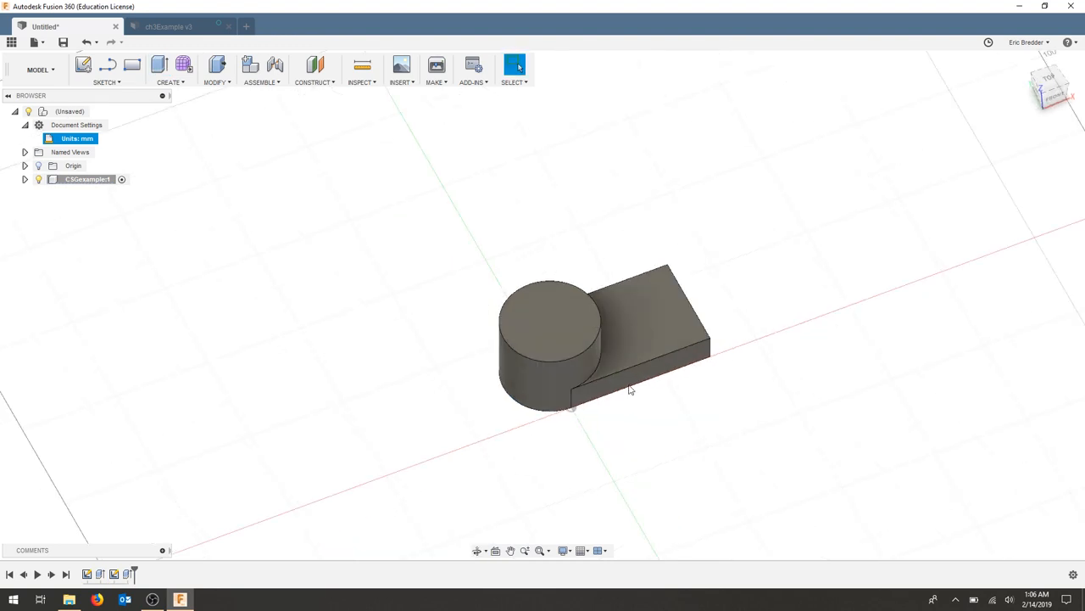
pyautogui.moveTo(800, 290)
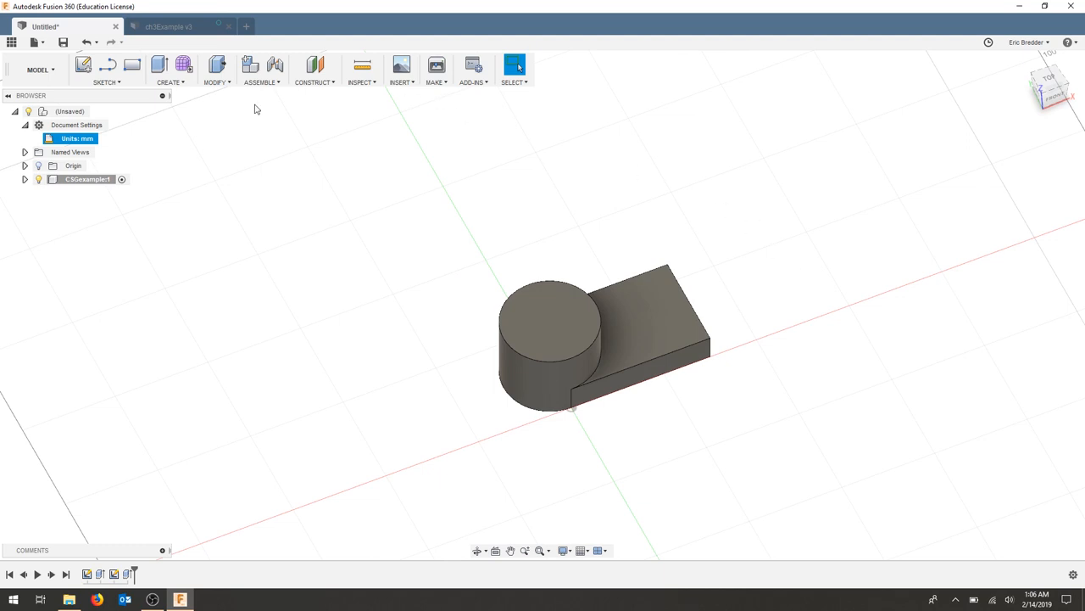
pyautogui.moveTo(206, 121)
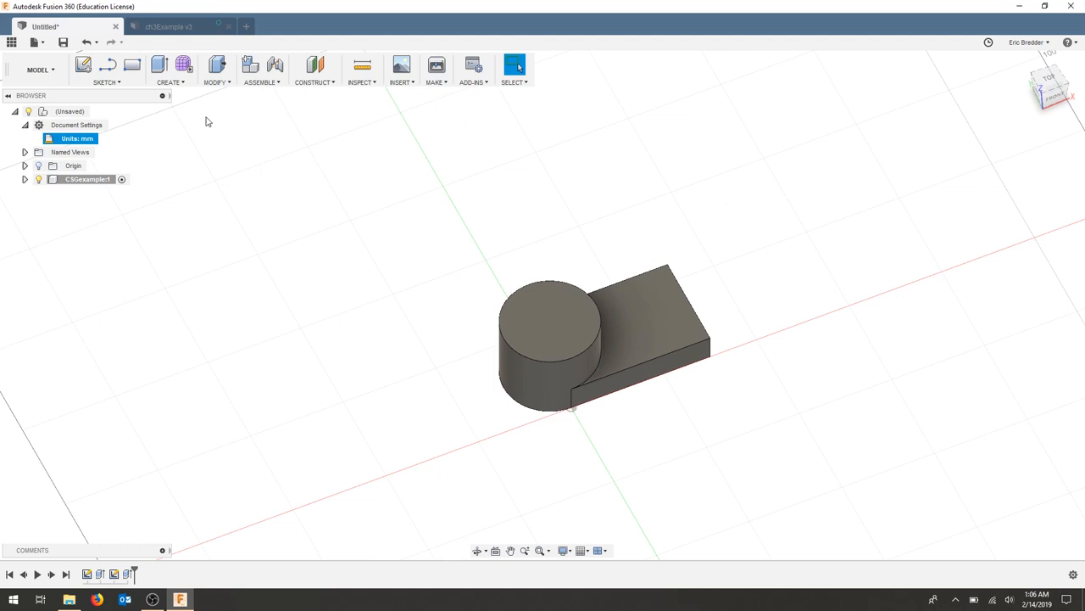
pyautogui.moveTo(212, 131)
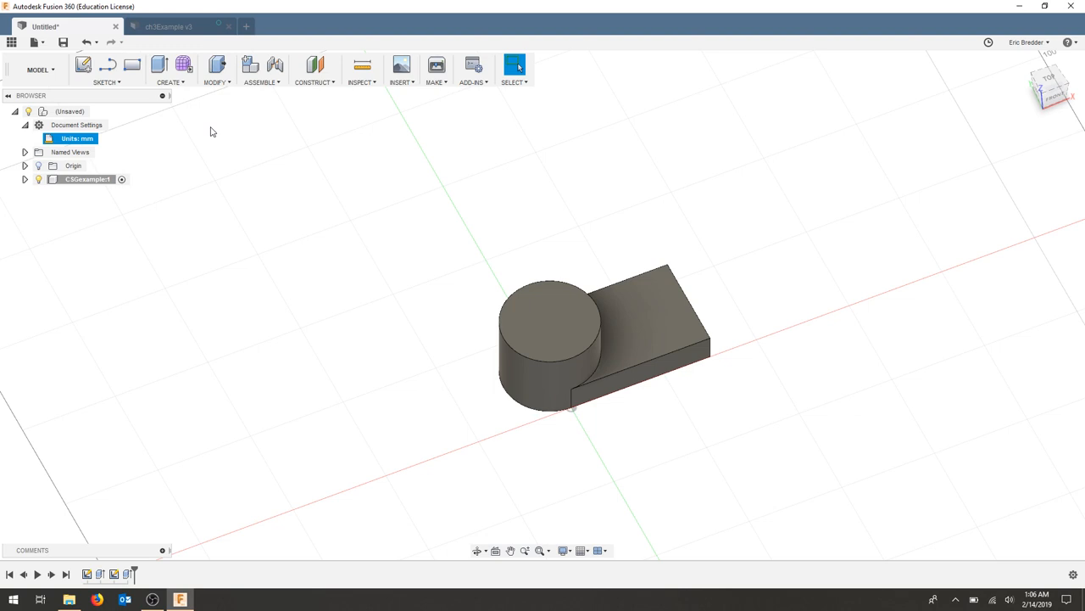
pyautogui.click(105, 77)
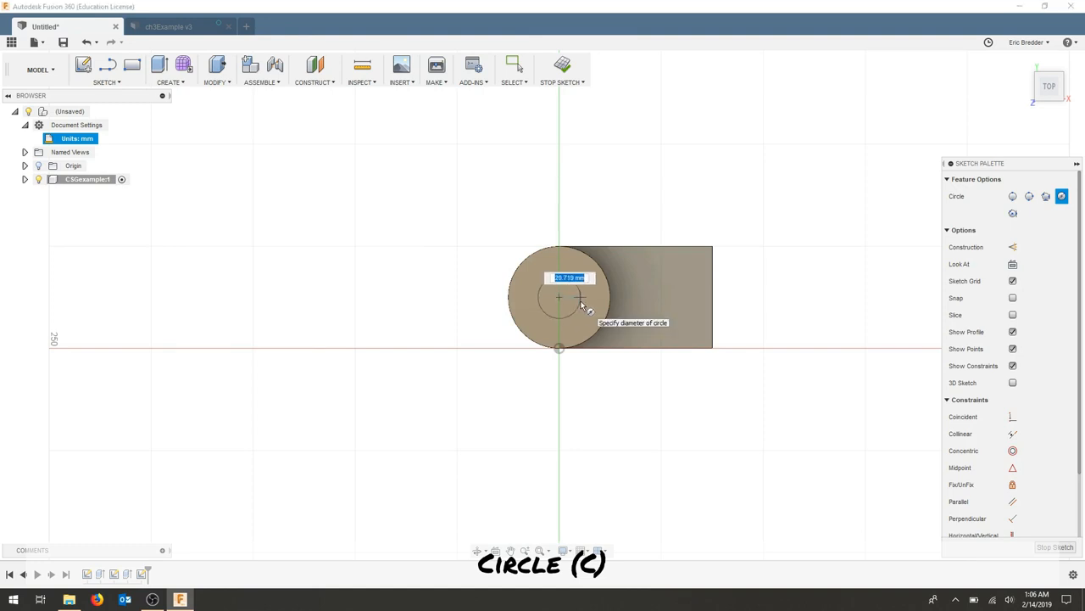
# Enter a 30 mm diameter for the circle on the cylinder's top face.
pyautogui.write('30')
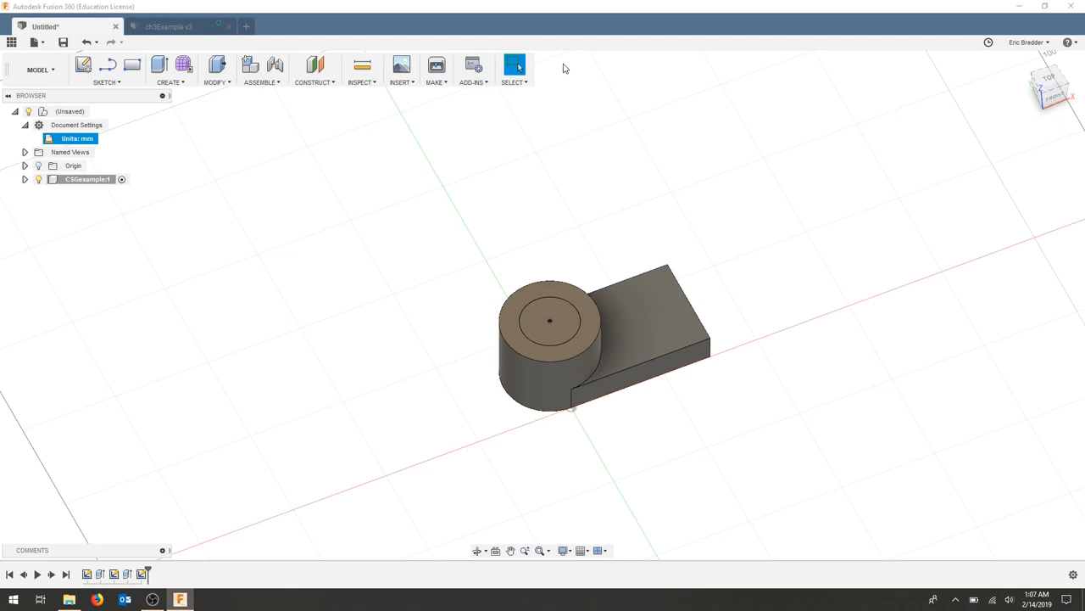
pyautogui.moveTo(257, 153)
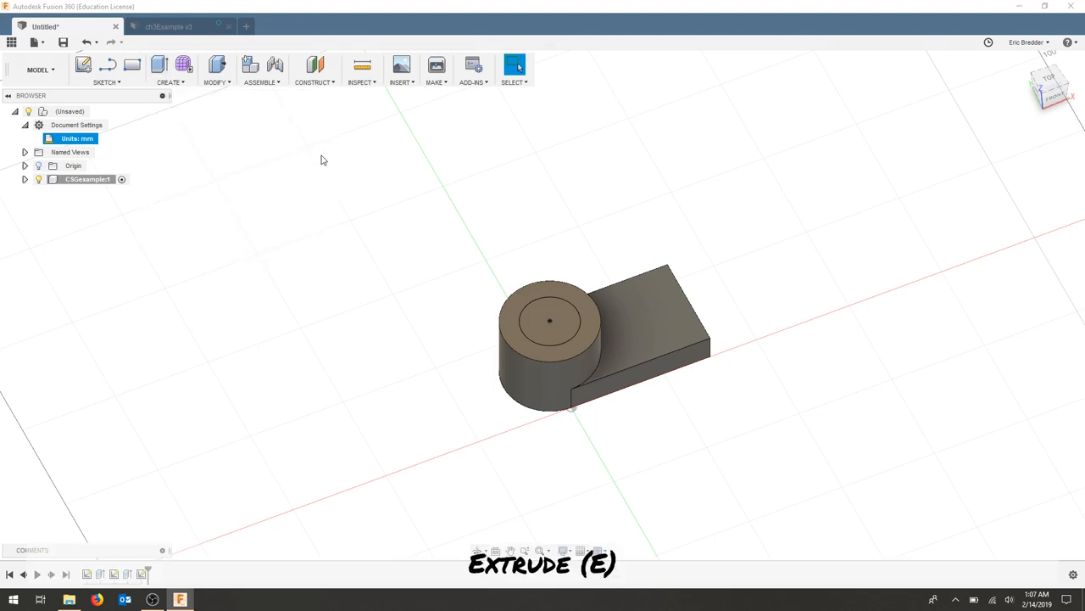
# Cut the inner circle with extent All, flipped downward through the cylinder.
pyautogui.click(549, 320)
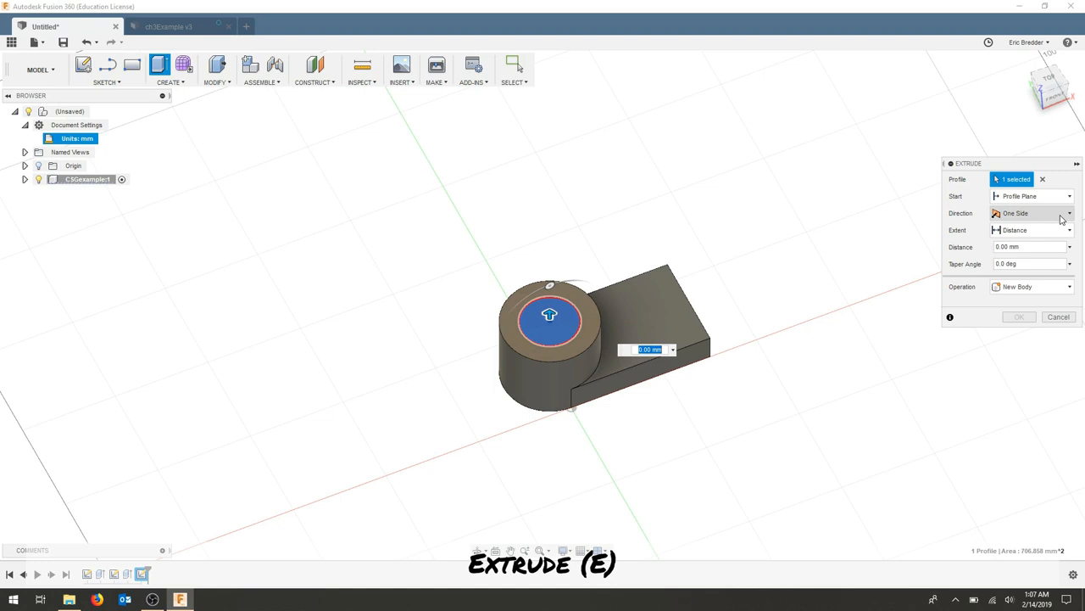
pyautogui.click(1069, 230)
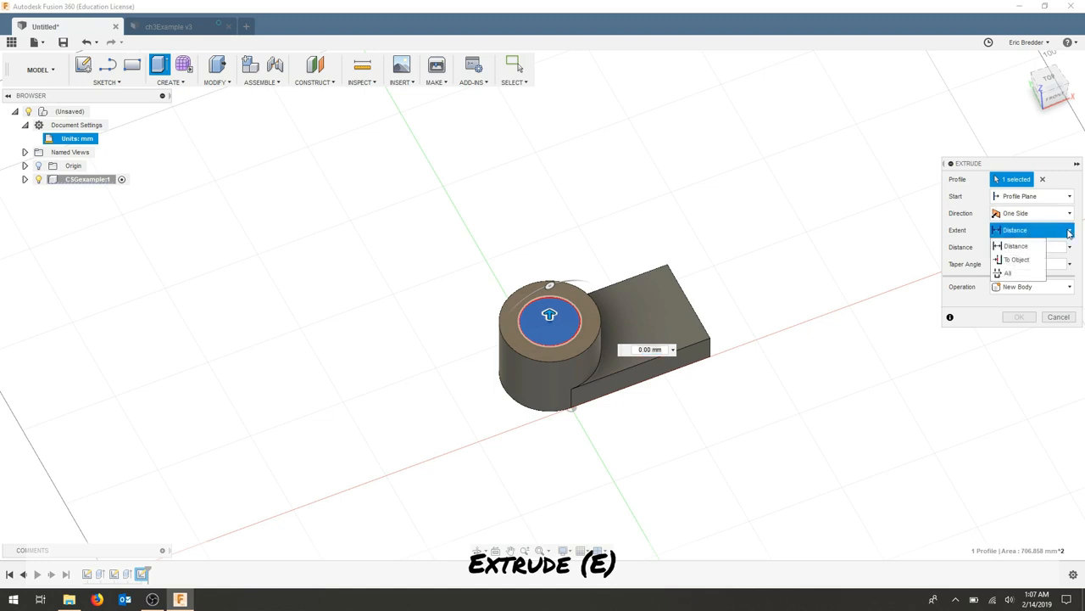
pyautogui.click(1007, 272)
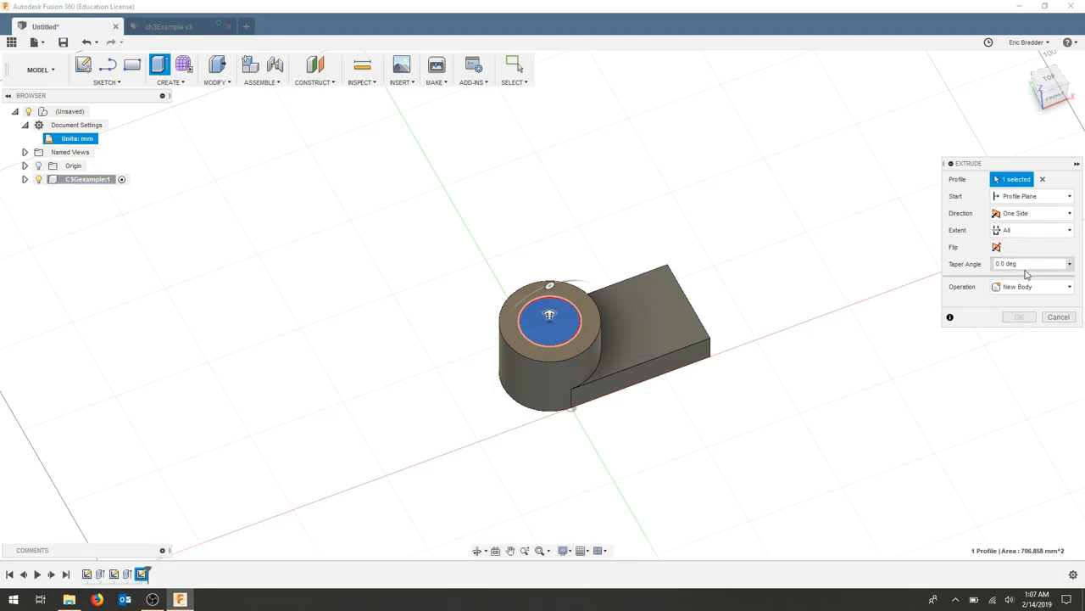
pyautogui.click(997, 247)
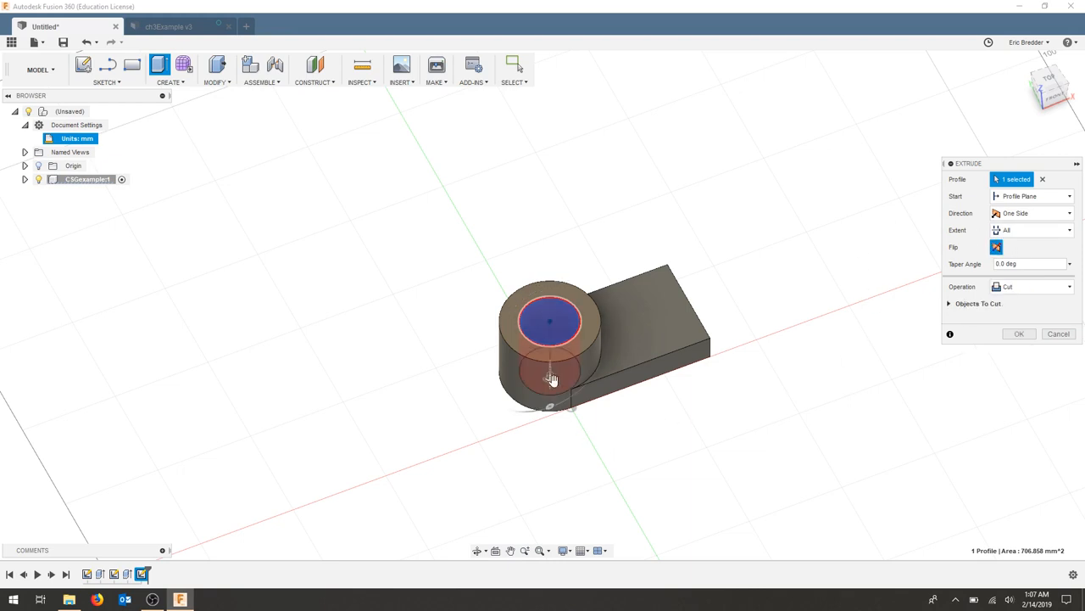
pyautogui.moveTo(551, 356)
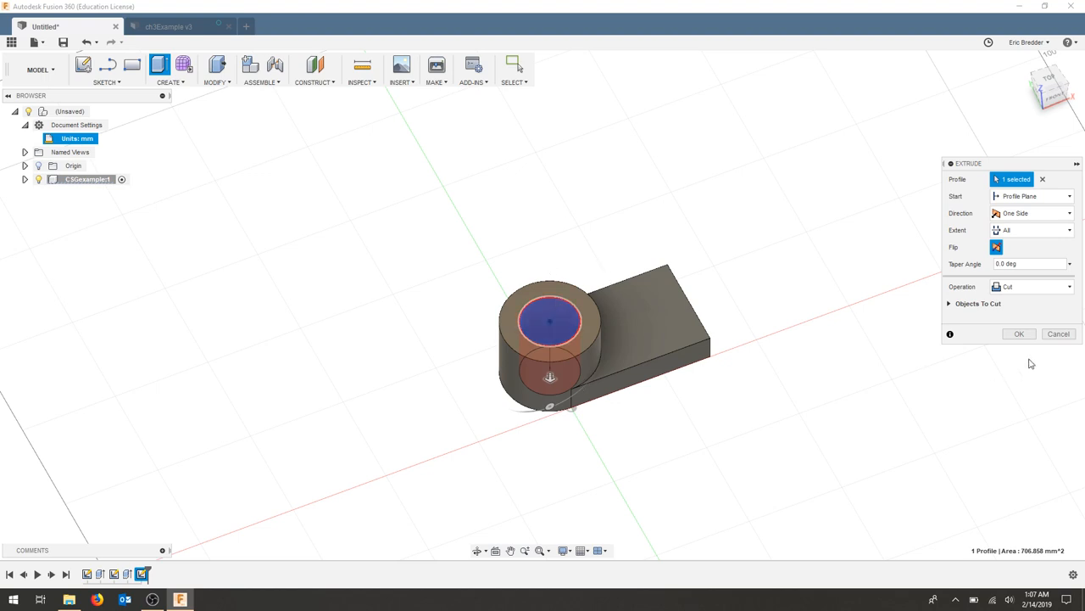
pyautogui.click(1019, 334)
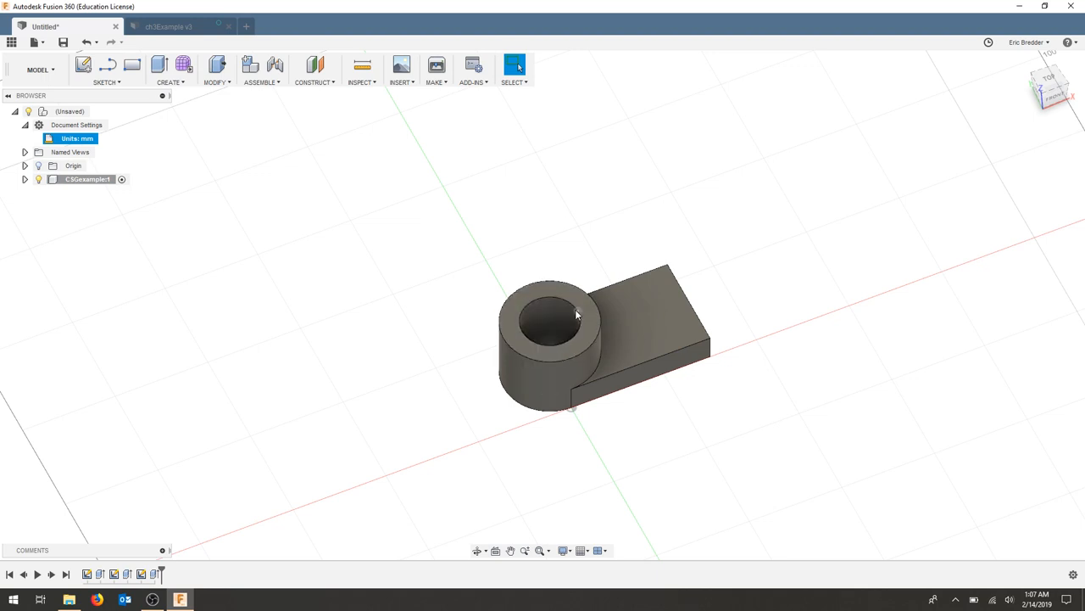
# Open the Create dropdown listing the creation features.
pyautogui.click(168, 27)
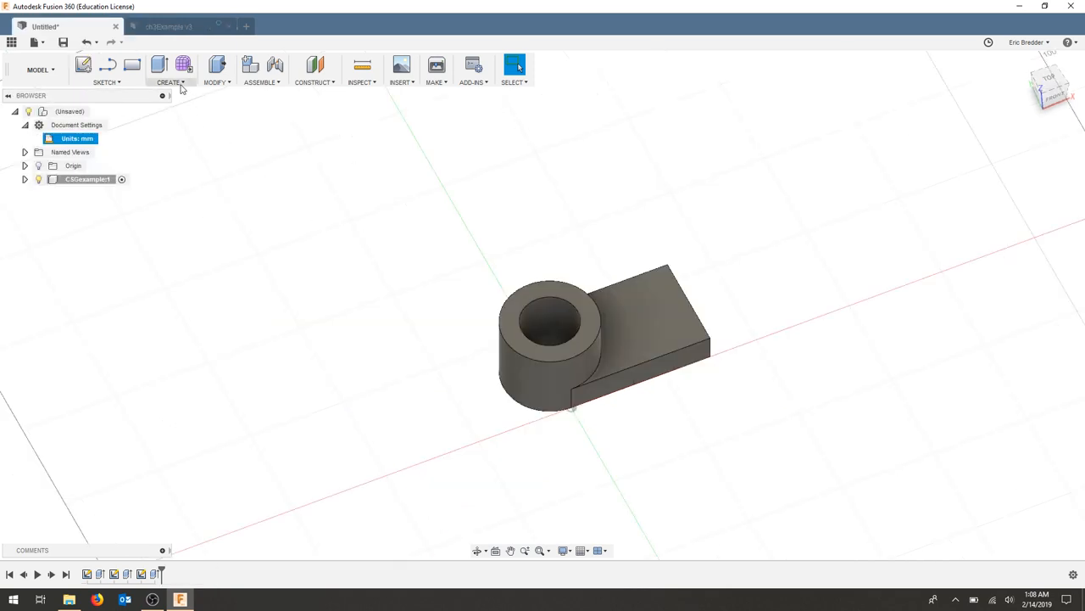
pyautogui.click(170, 81)
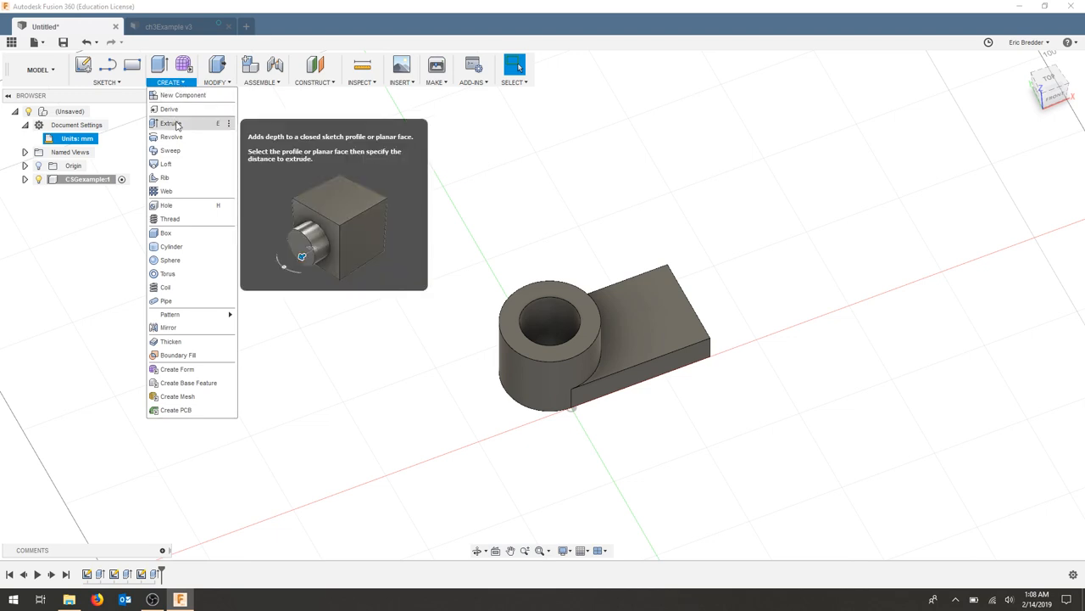
pyautogui.moveTo(166, 205)
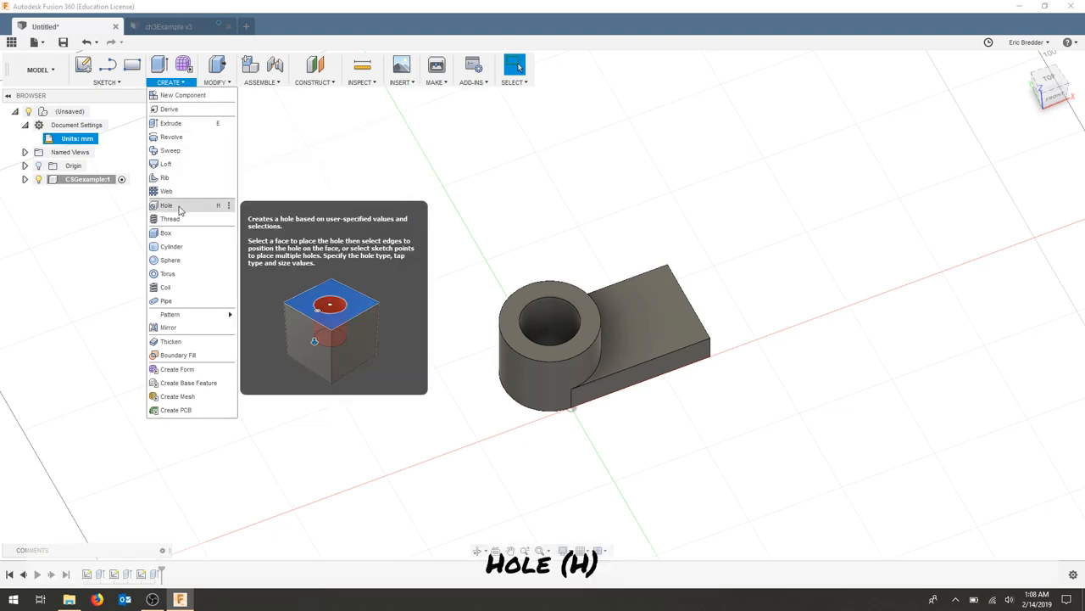
# Place a 20 mm diameter hole on the plate top, positioned from the plate edges.
pyautogui.click(166, 204)
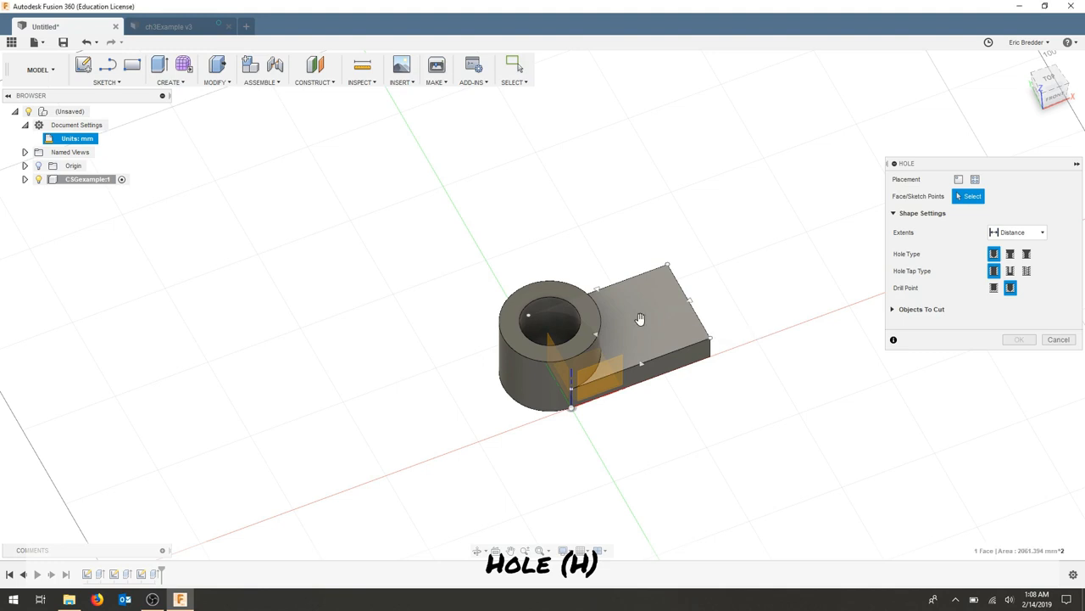
pyautogui.click(644, 322)
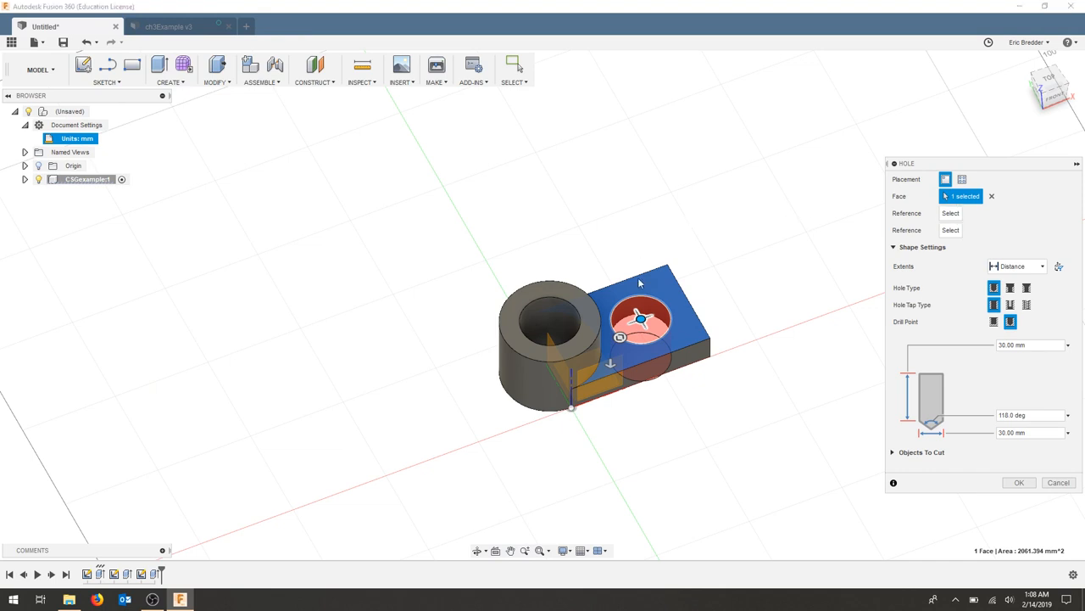
pyautogui.click(593, 297)
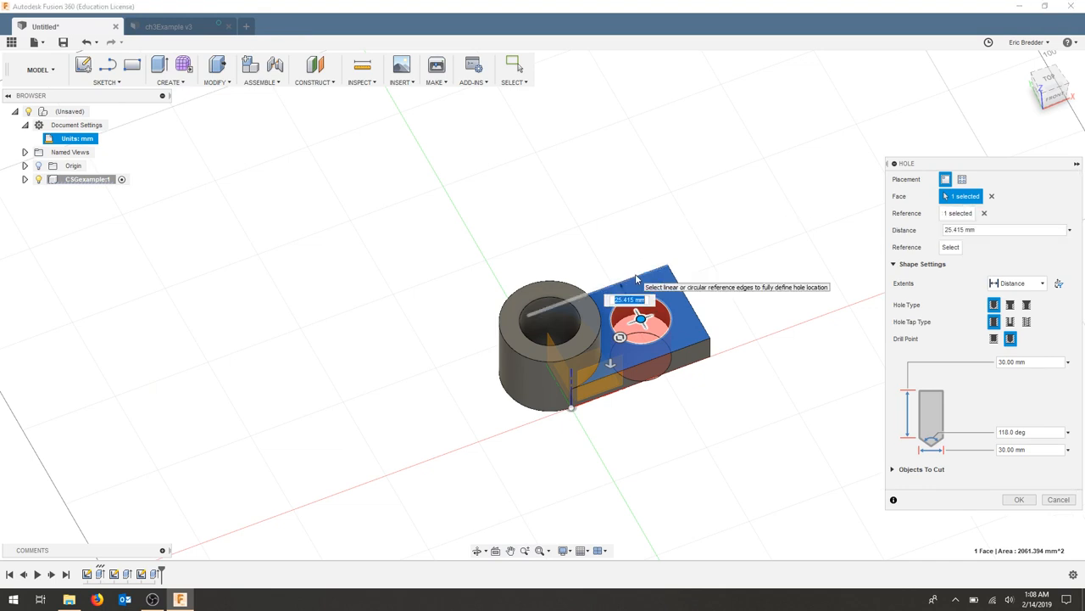
pyautogui.moveTo(782, 297)
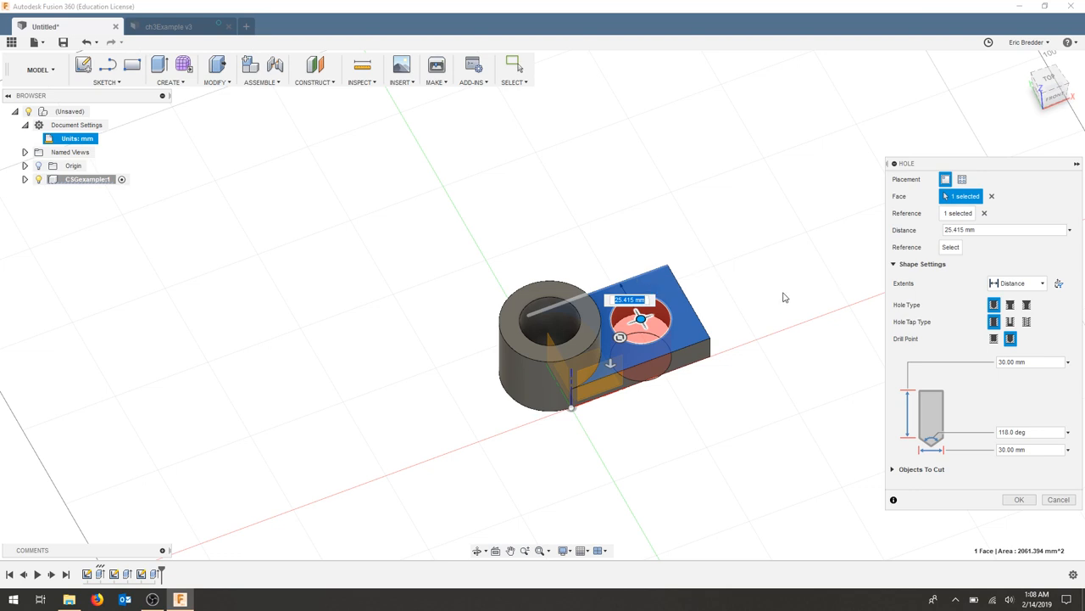
pyautogui.moveTo(708, 307)
pyautogui.write('25')
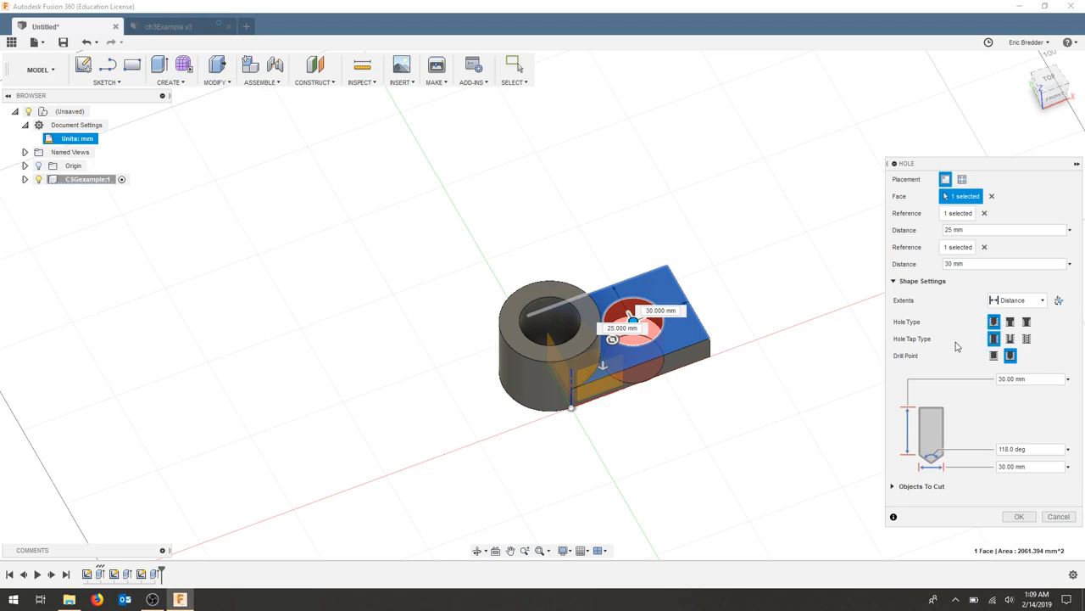
pyautogui.click(1030, 466)
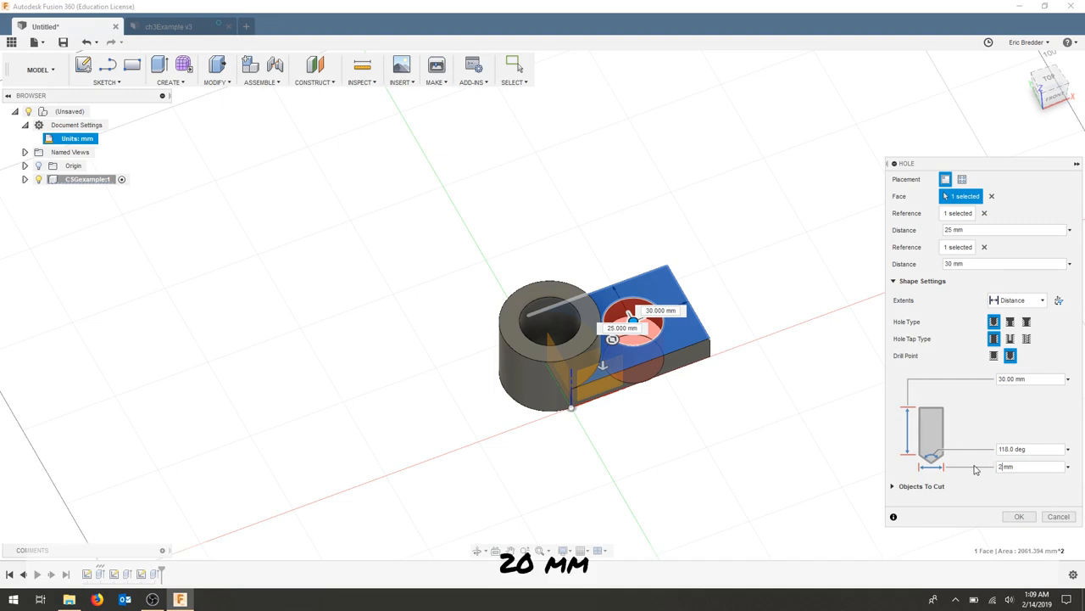
pyautogui.write('20')
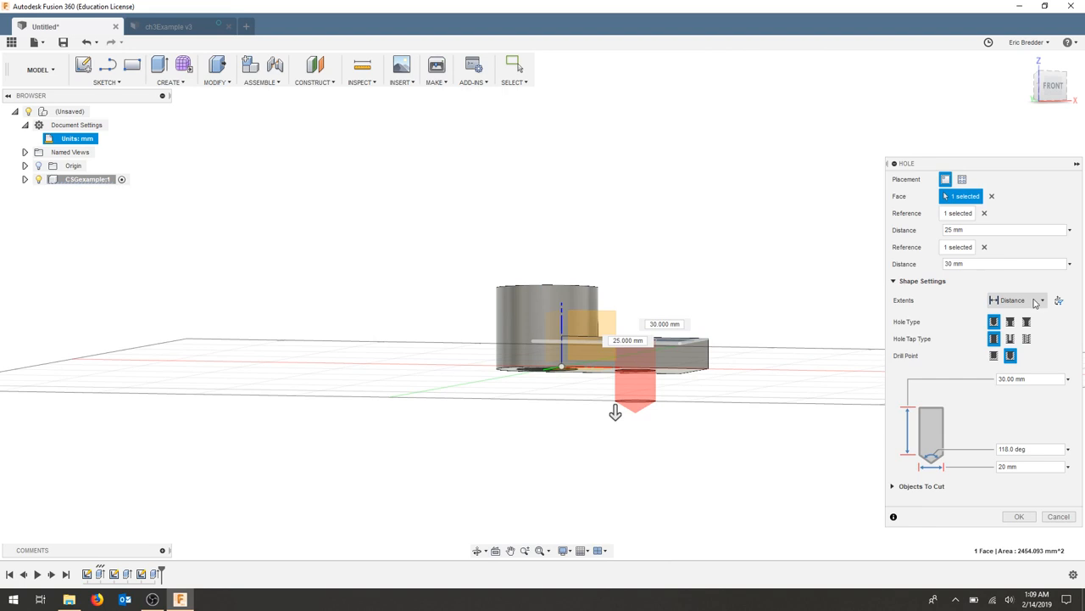
# Set the hole extent to All, confirm it, and clear the selection.
pyautogui.click(1040, 299)
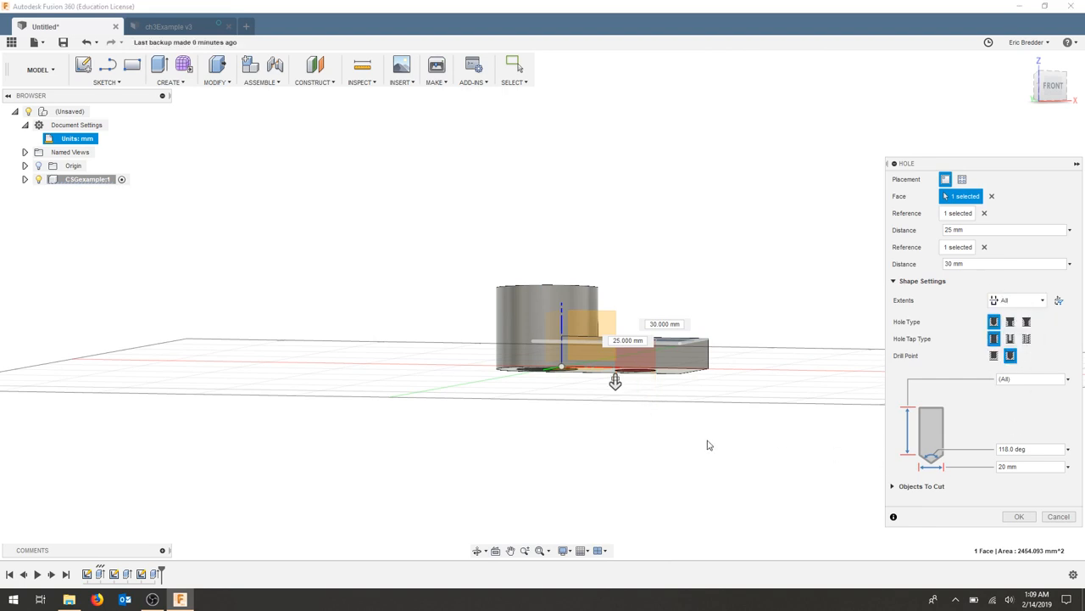
pyautogui.moveTo(746, 248)
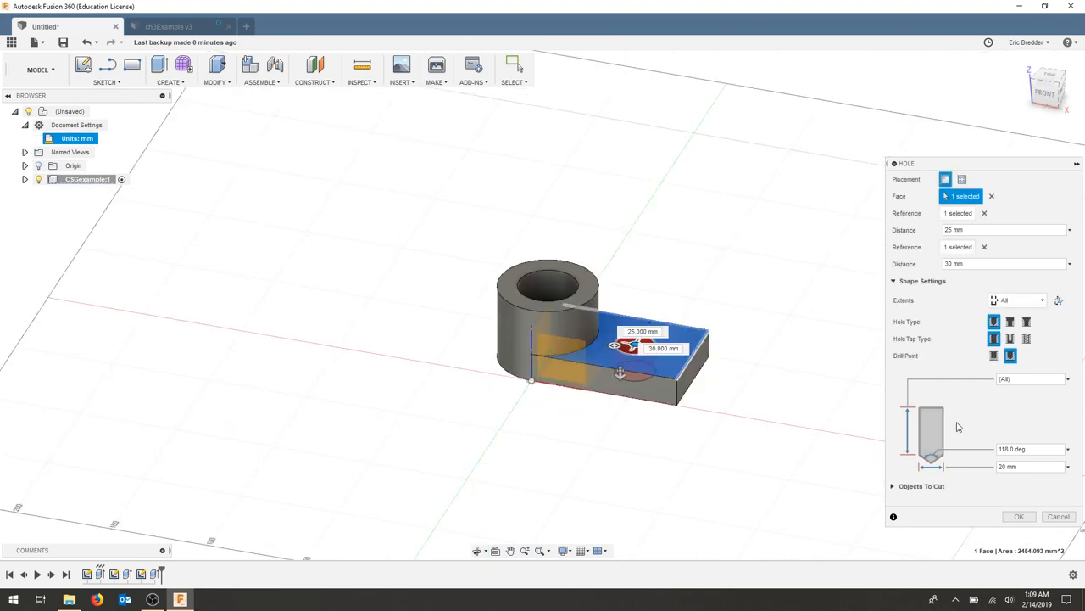
pyautogui.click(1018, 516)
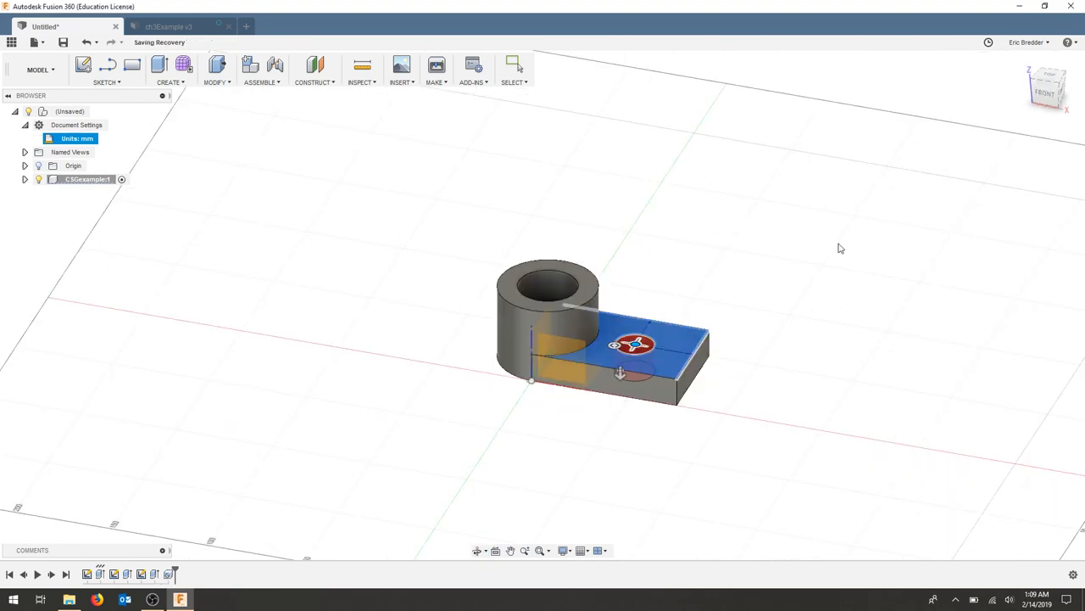
pyautogui.click(514, 66)
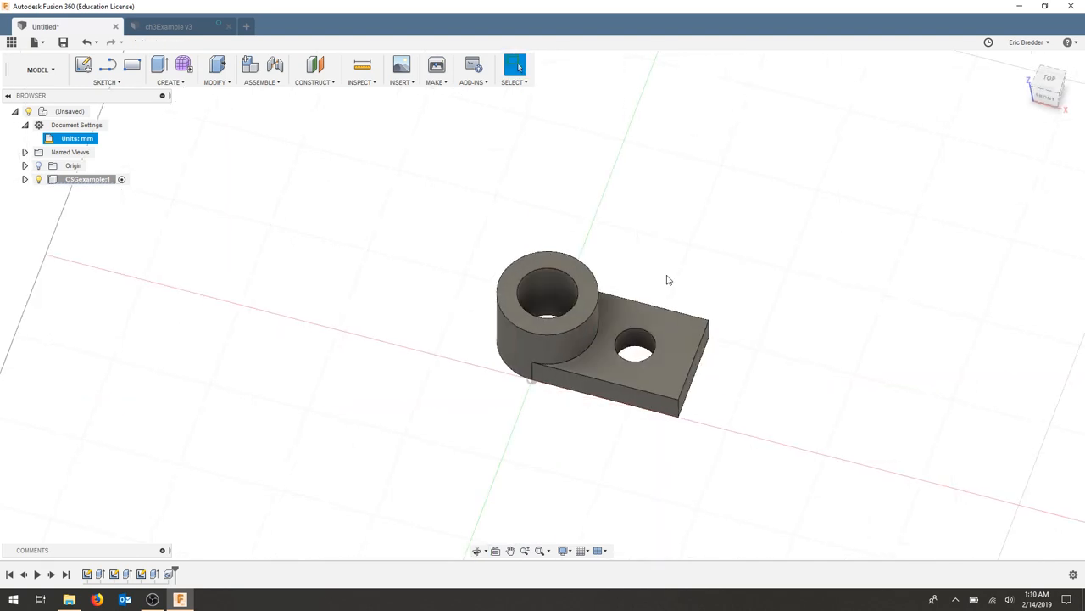
# Orbit to the plate's free end face and start a 2-point rectangle sketch there.
pyautogui.moveTo(668, 280); pyautogui.dragTo(691, 295)
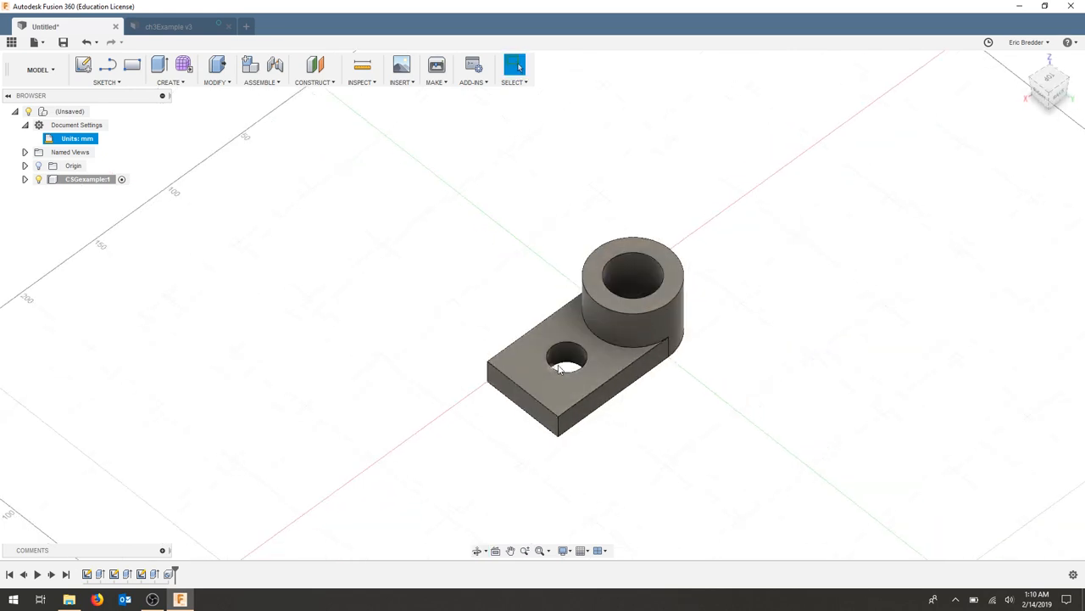
pyautogui.moveTo(547, 372)
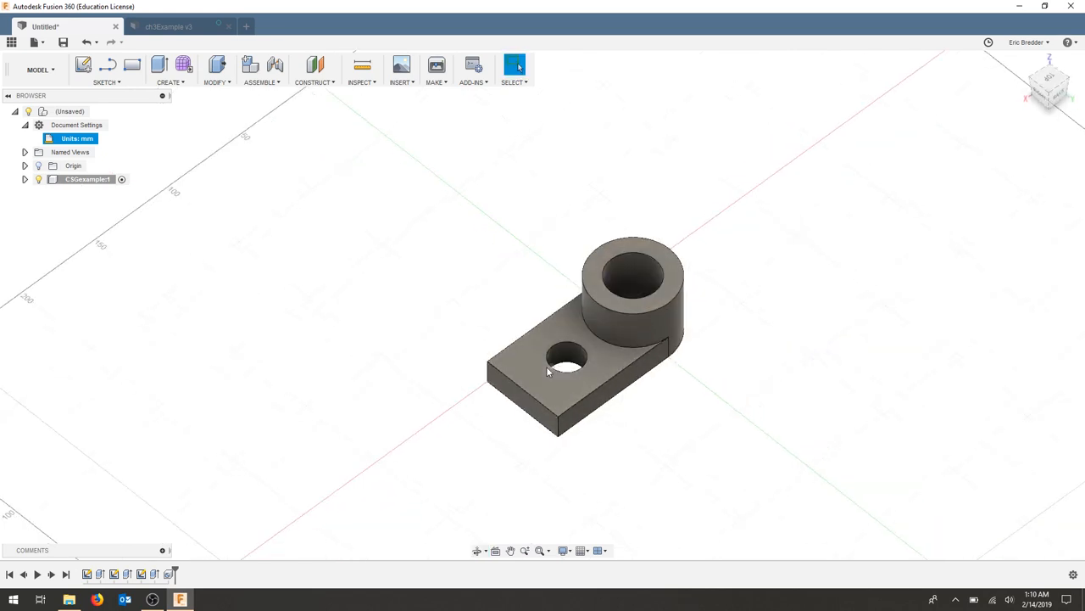
pyautogui.moveTo(132, 65)
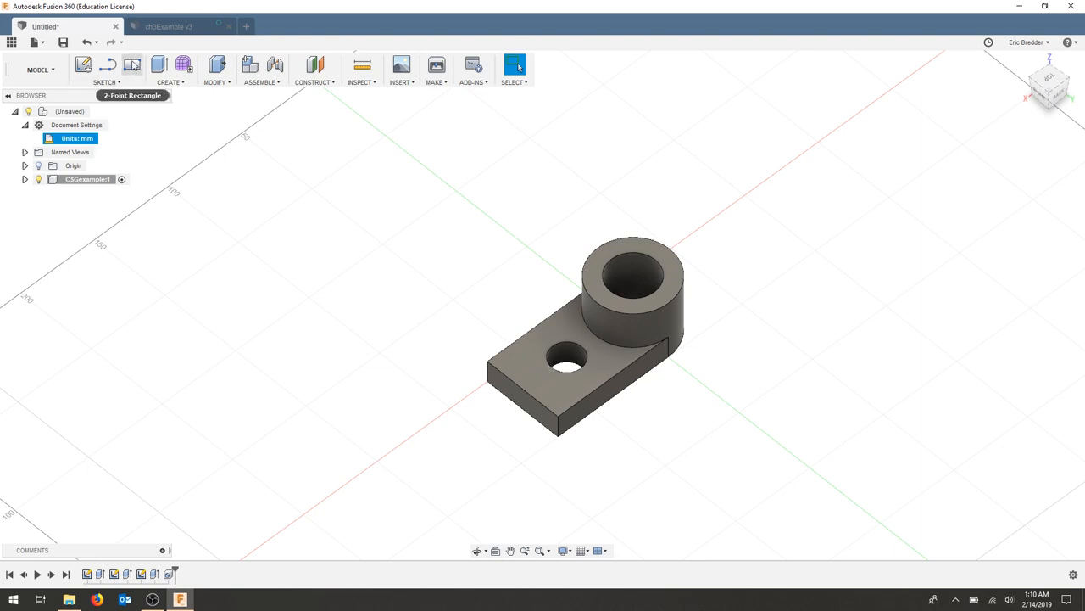
pyautogui.click(132, 65)
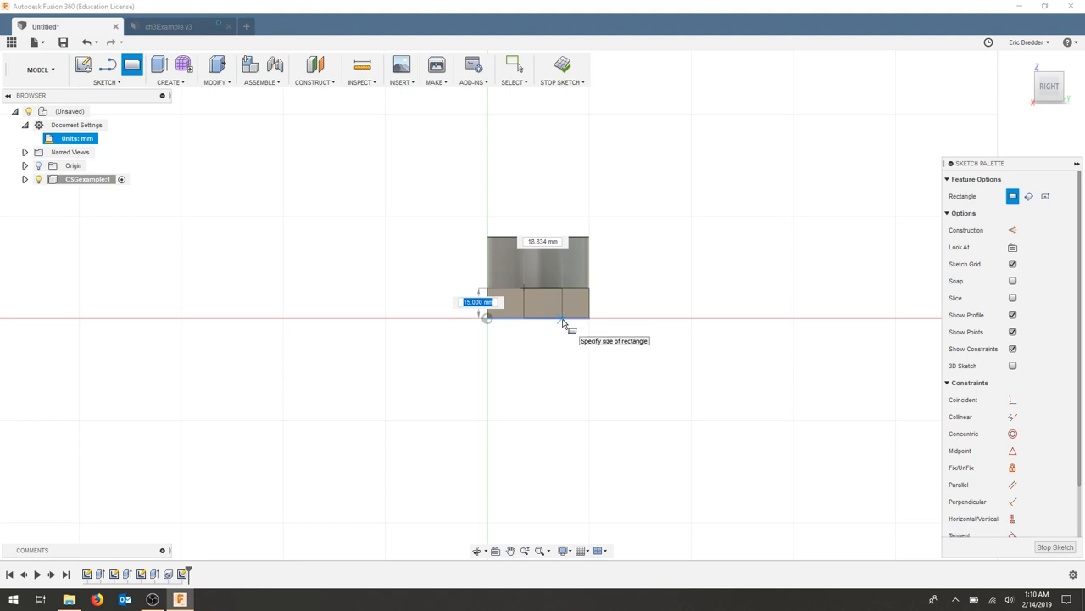
# Draw the rectangle 20 mm wide, centre it on the plate edge, and finish the sketch.
pyautogui.click(562, 320)
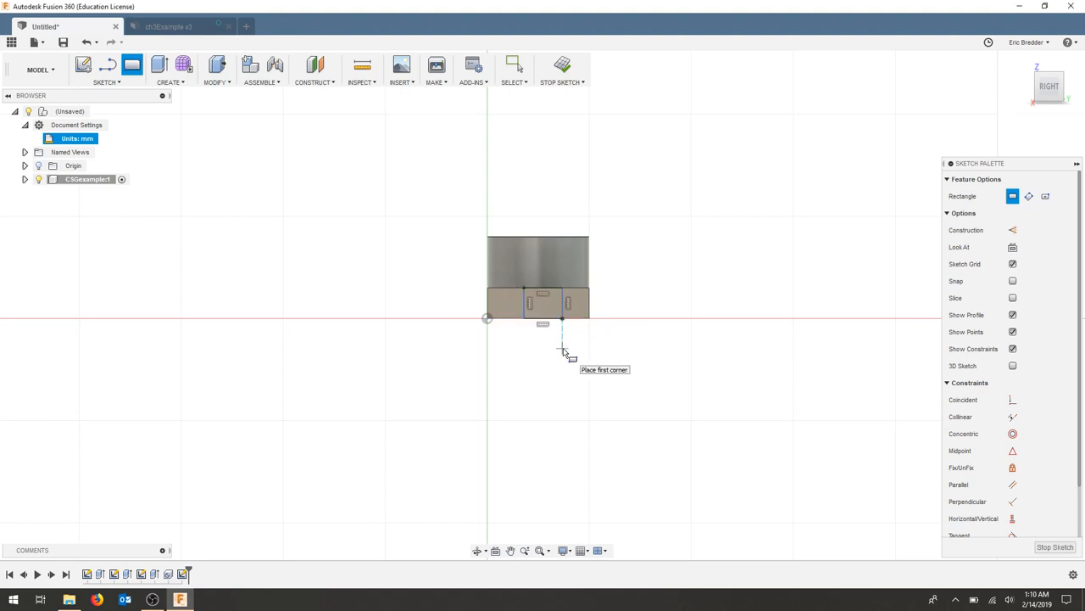
pyautogui.press('d')
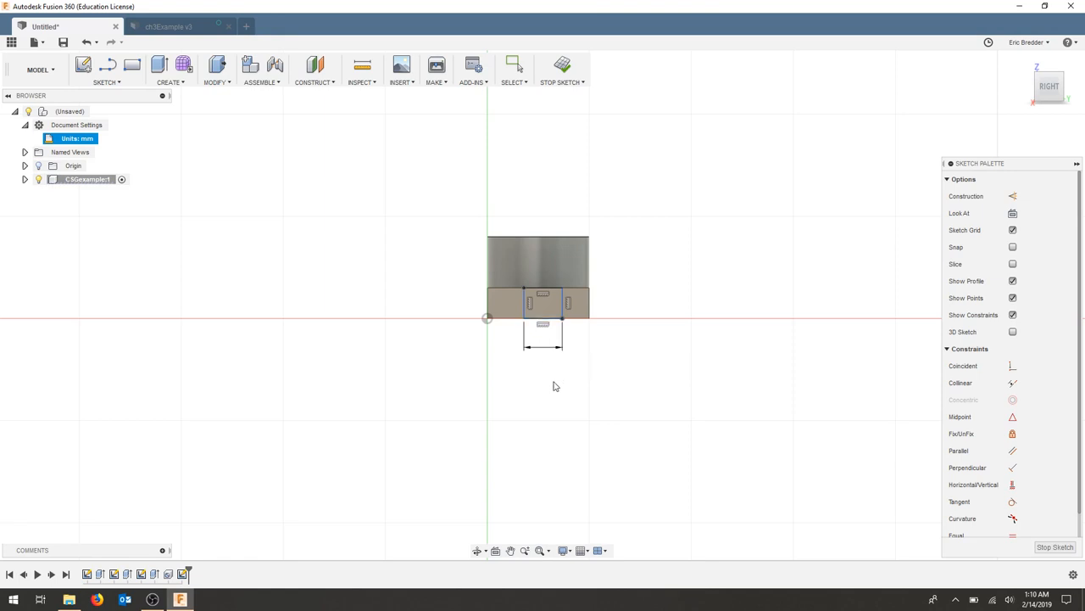
pyautogui.write('20.00')
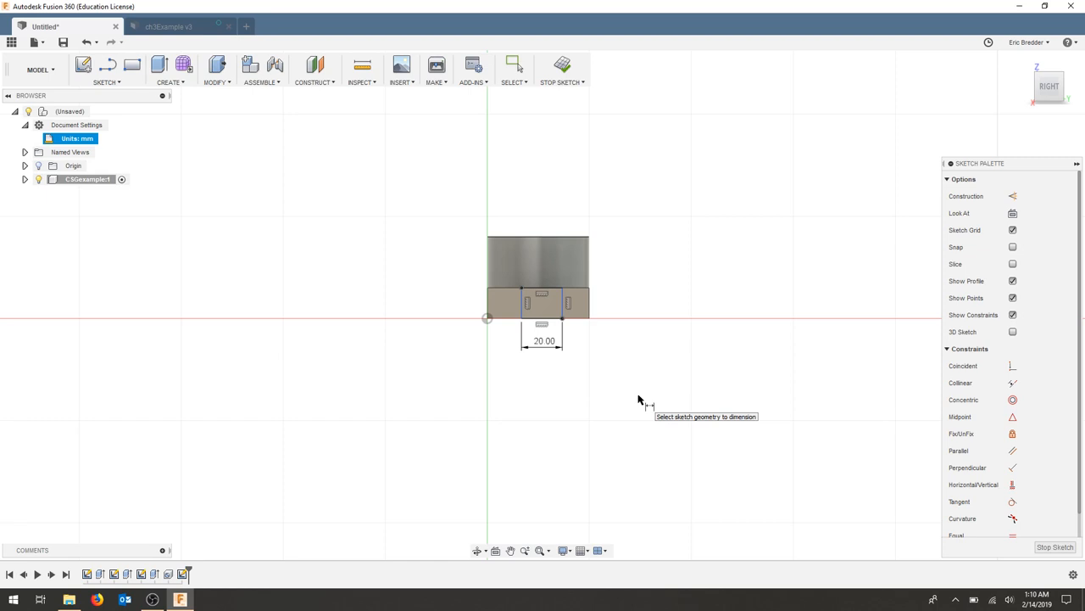
pyautogui.moveTo(1013, 417)
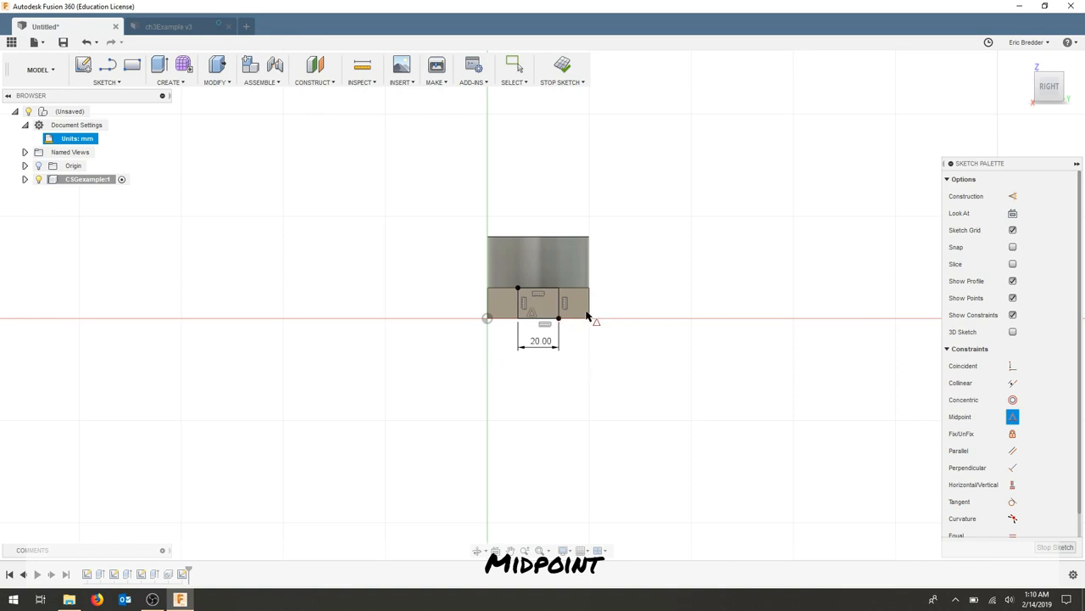
pyautogui.click(562, 68)
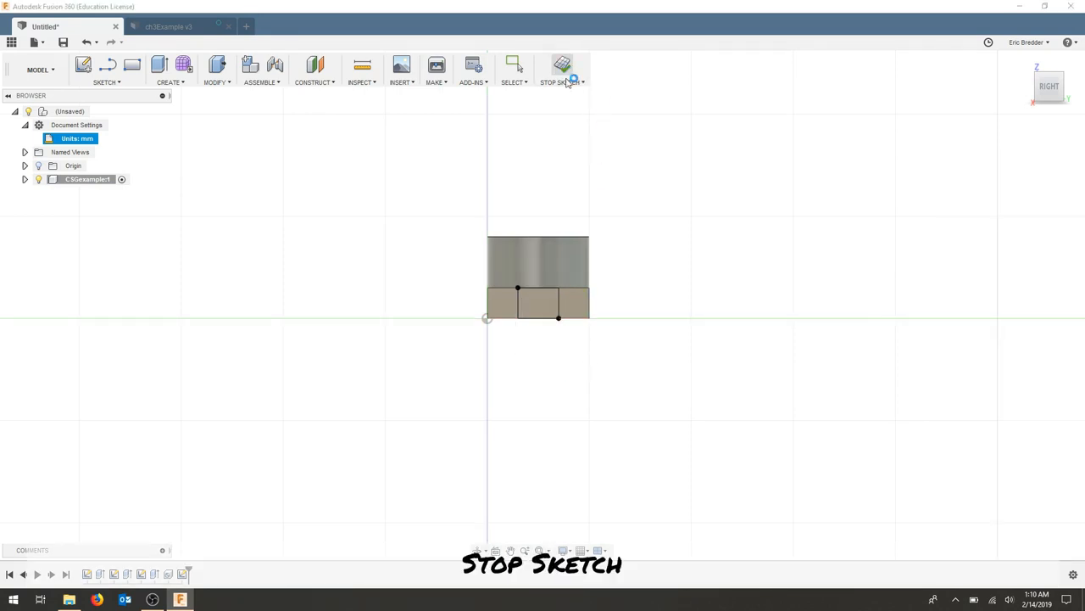
pyautogui.click(562, 68)
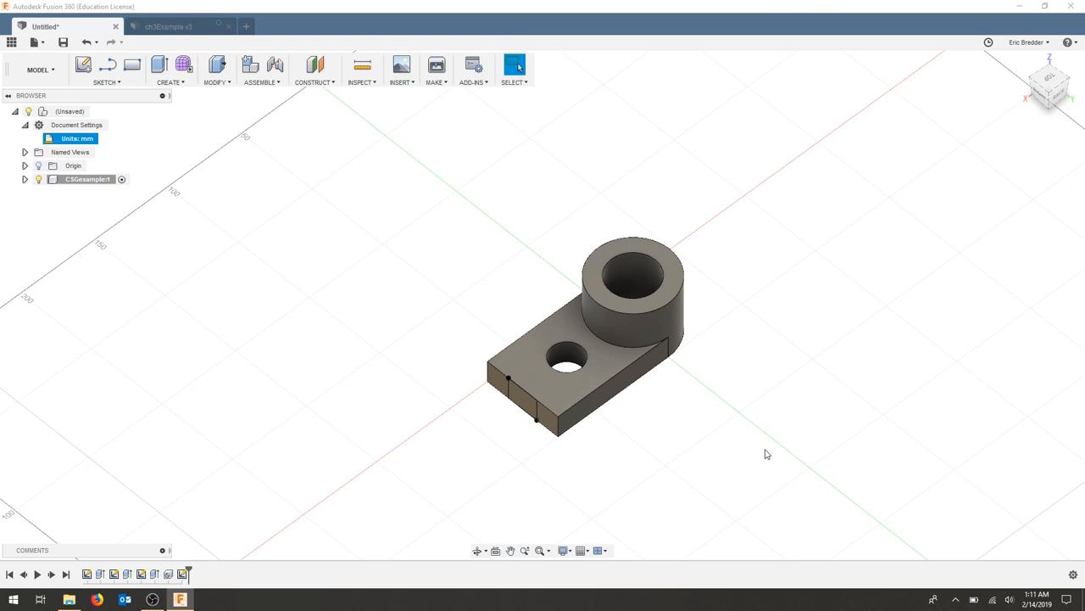
# Extrude-cut the rectangle profile up to the hole, opening a slot in the plate end.
pyautogui.press('e')
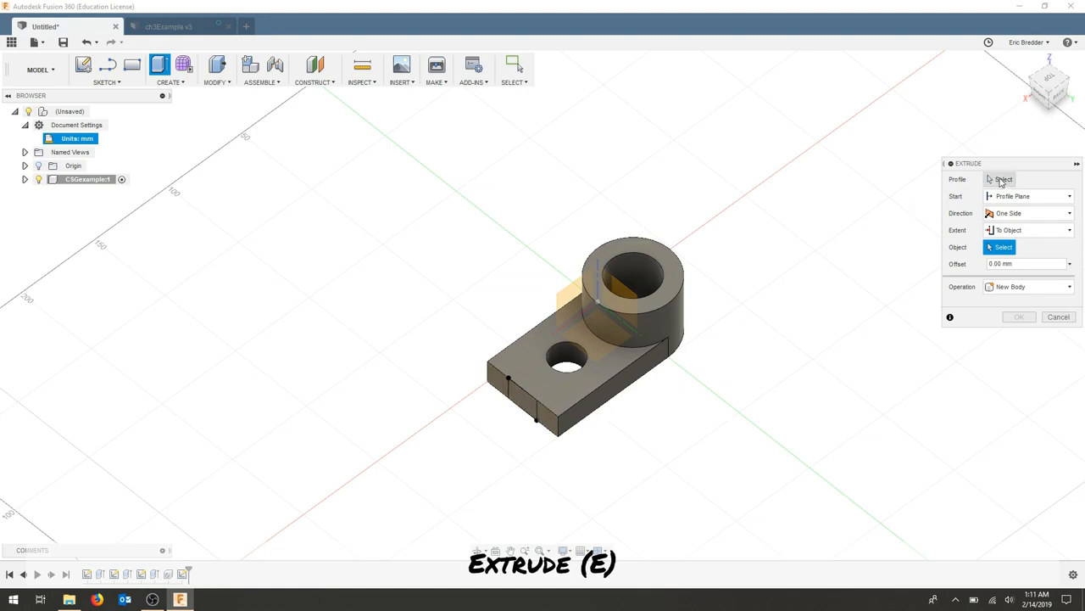
pyautogui.click(521, 398)
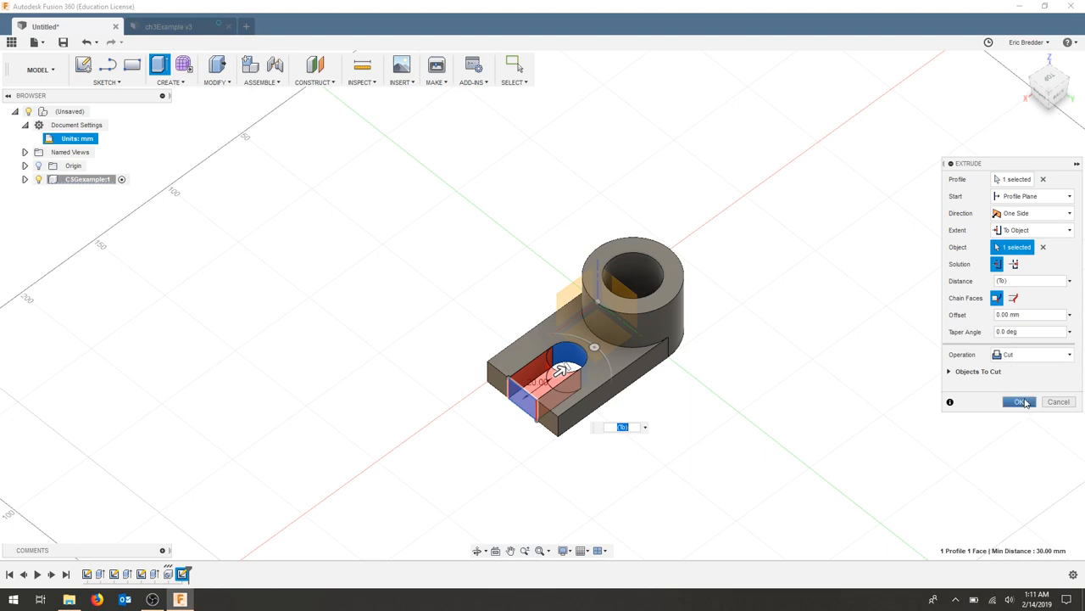
pyautogui.click(1019, 401)
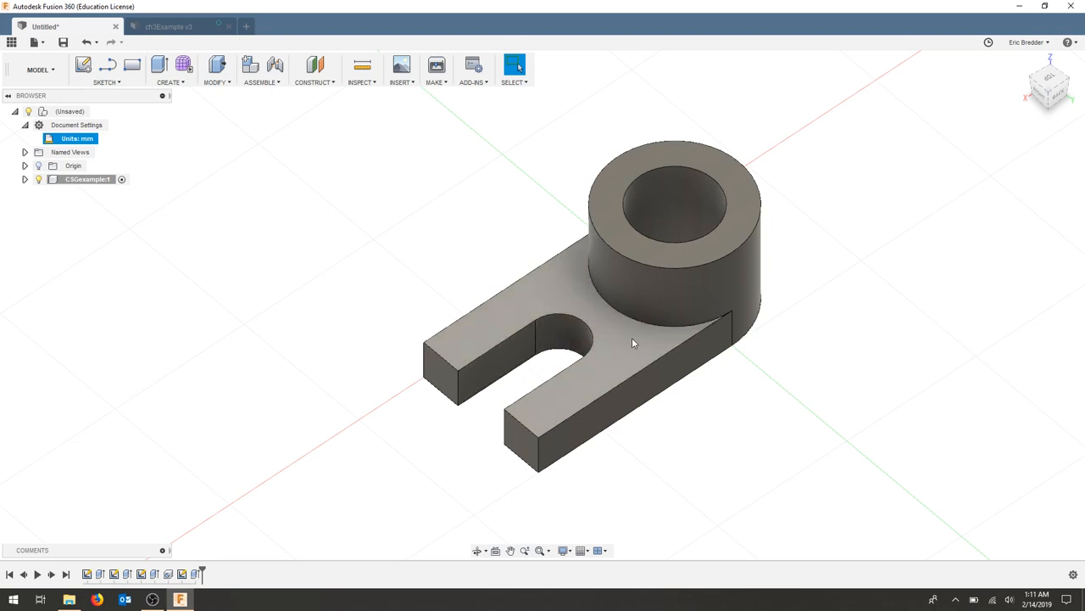
pyautogui.moveTo(636, 356)
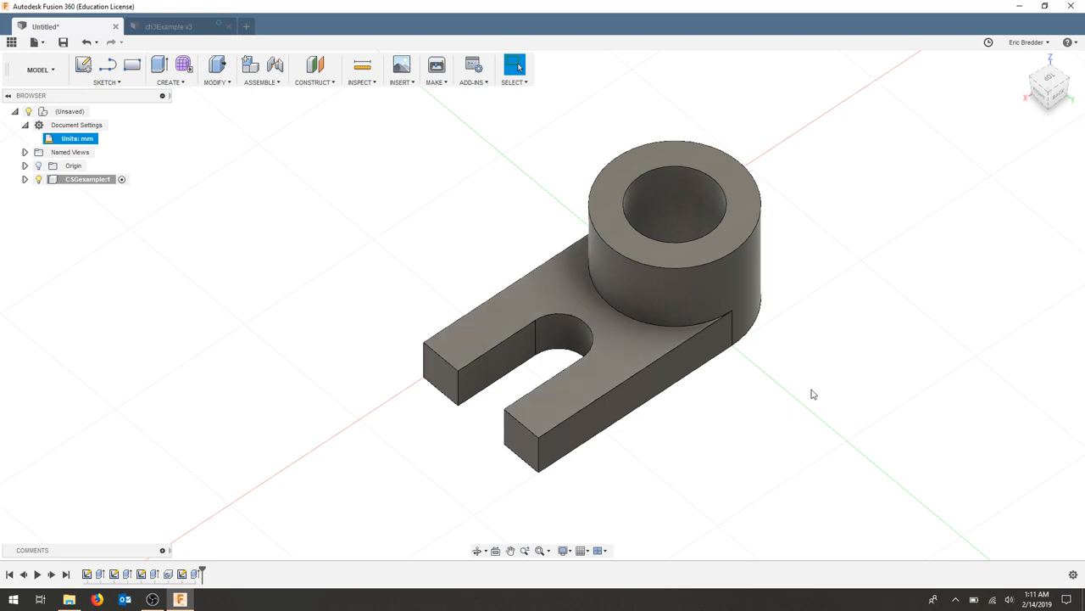
pyautogui.moveTo(62, 42)
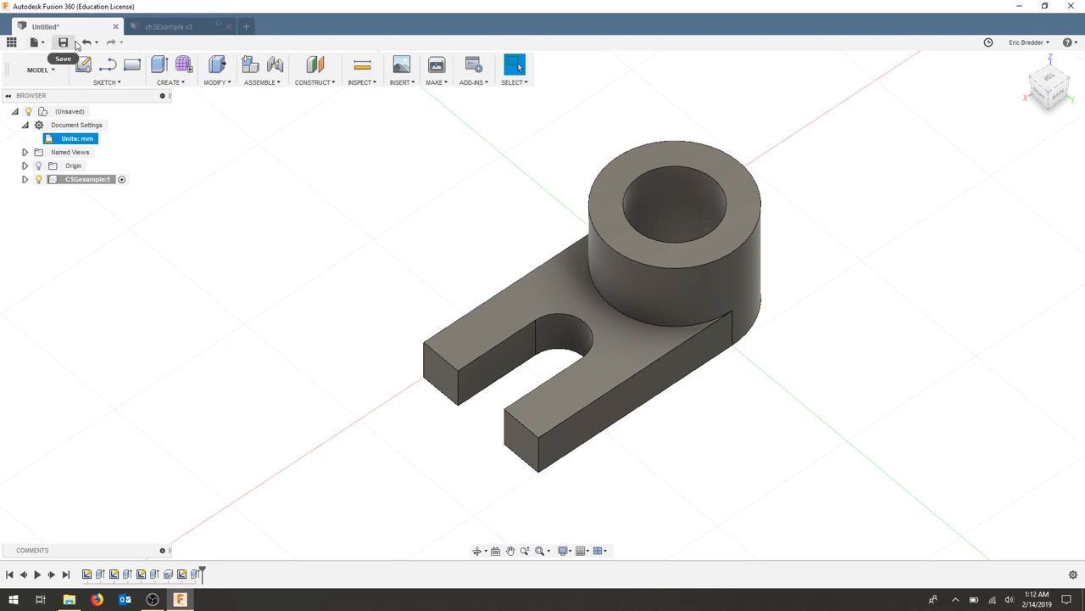